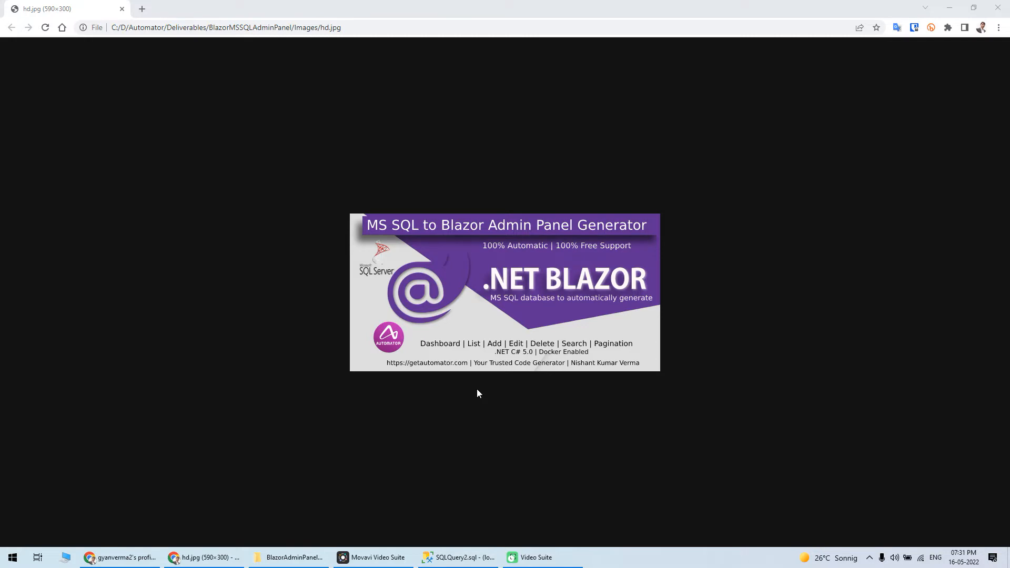
mouse_move(954, 8)
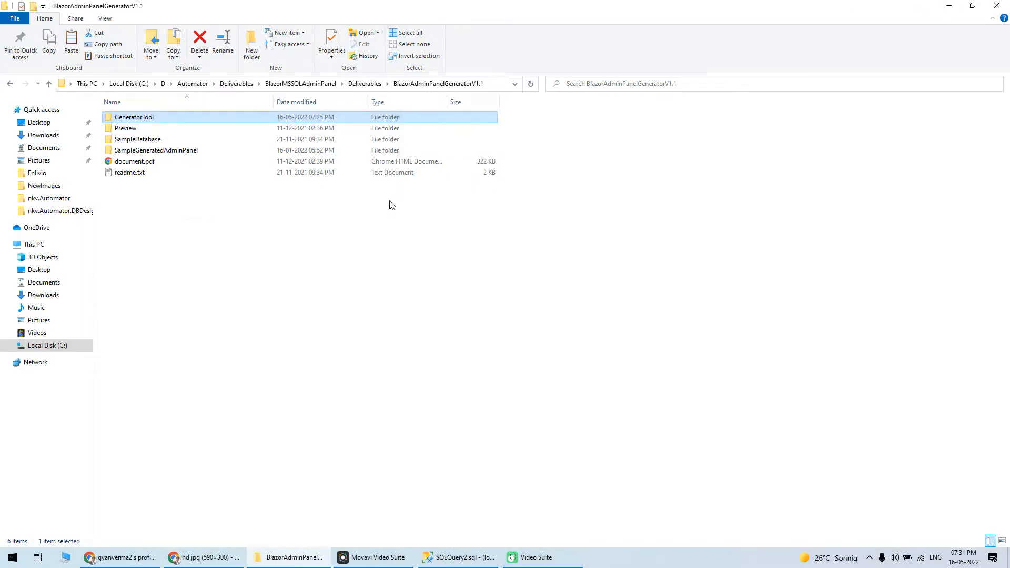
Step: Select the GeneratorTool folder inside BlazorAdminPanelGeneratorV1.1
click(125, 117)
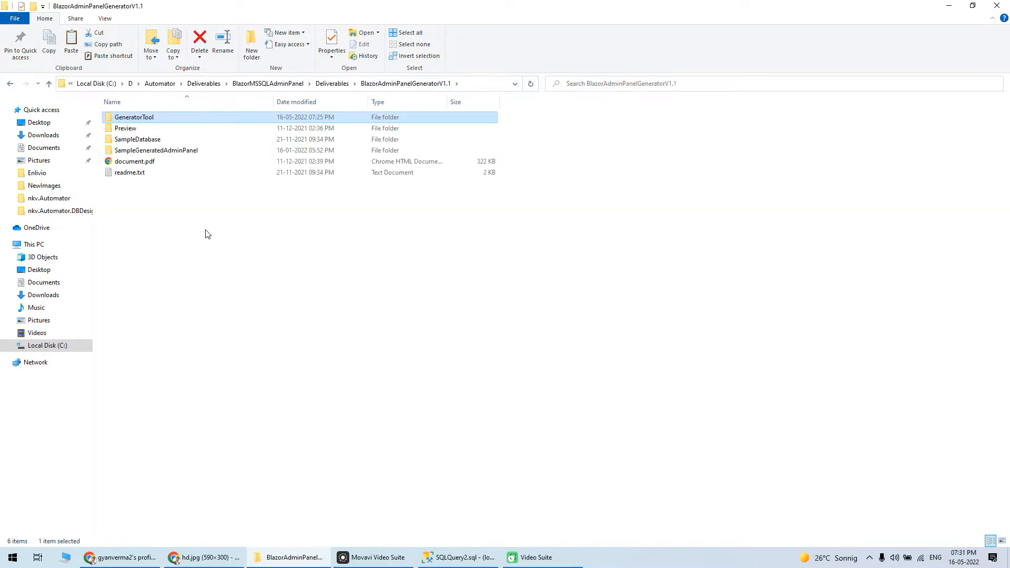
Step: Run nkv.Automator.MSSQL.BlazorGenerator.exe from the GeneratorTool folder
double_click(133, 117)
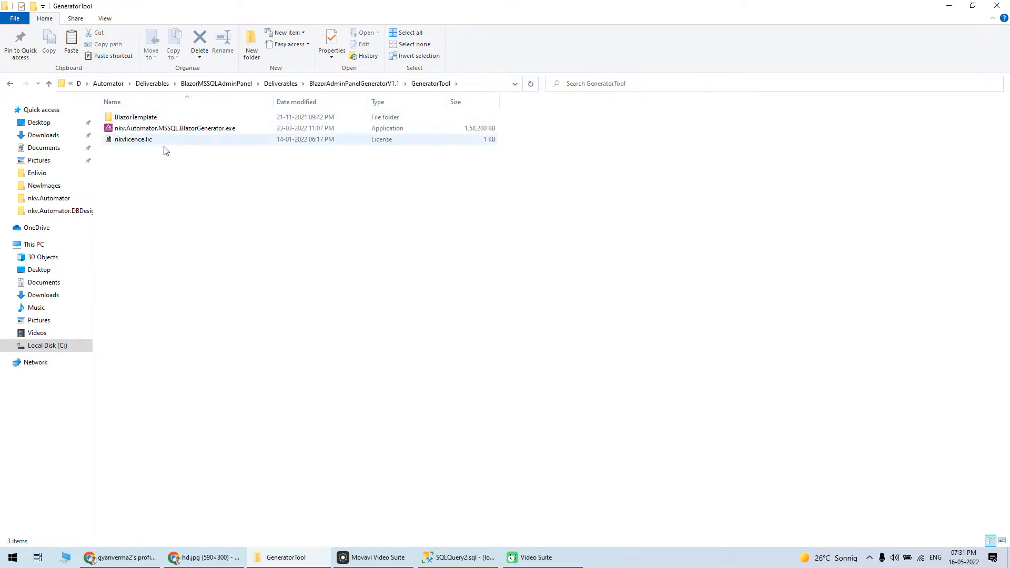
click(175, 129)
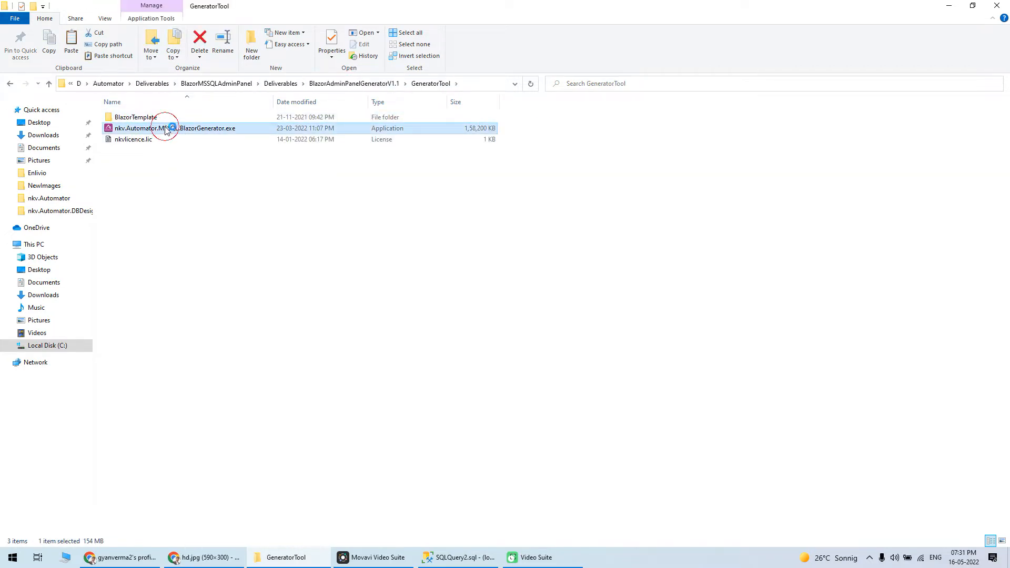
double_click(165, 128)
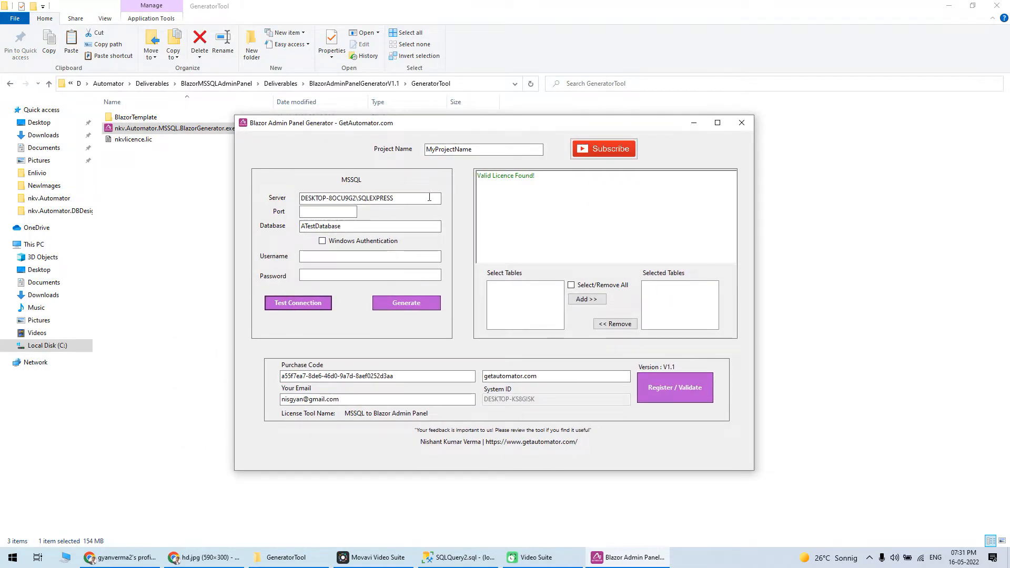
double_click(452, 148)
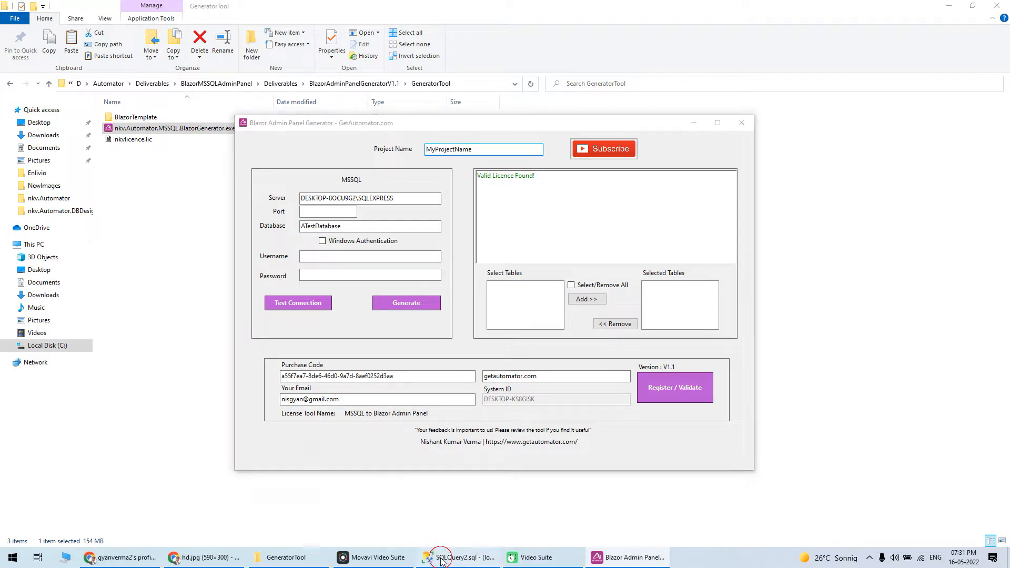
Step: Run Select Top 1000 Rows on dbo.products and highlight its brand_id column
click(458, 558)
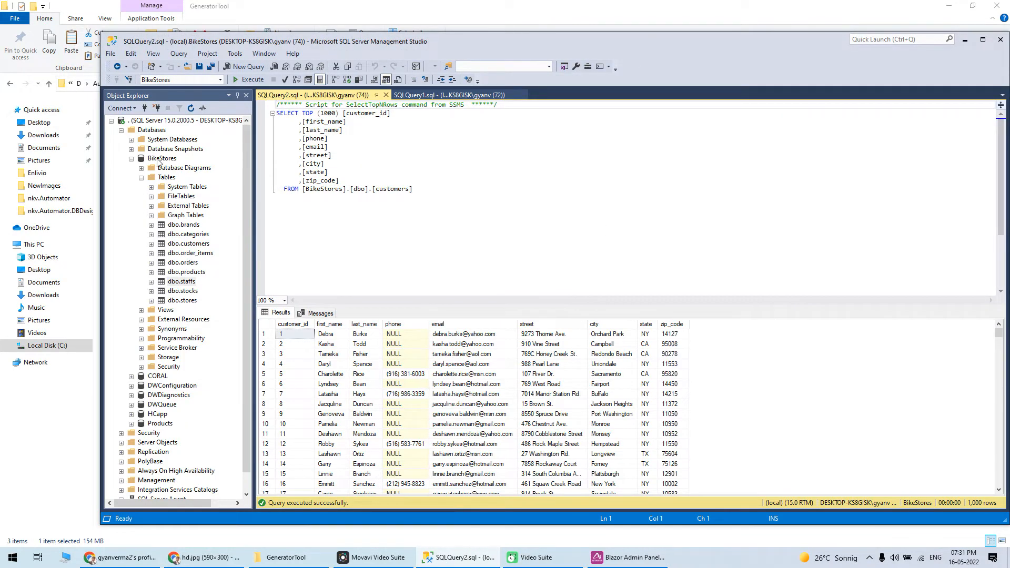
click(413, 188)
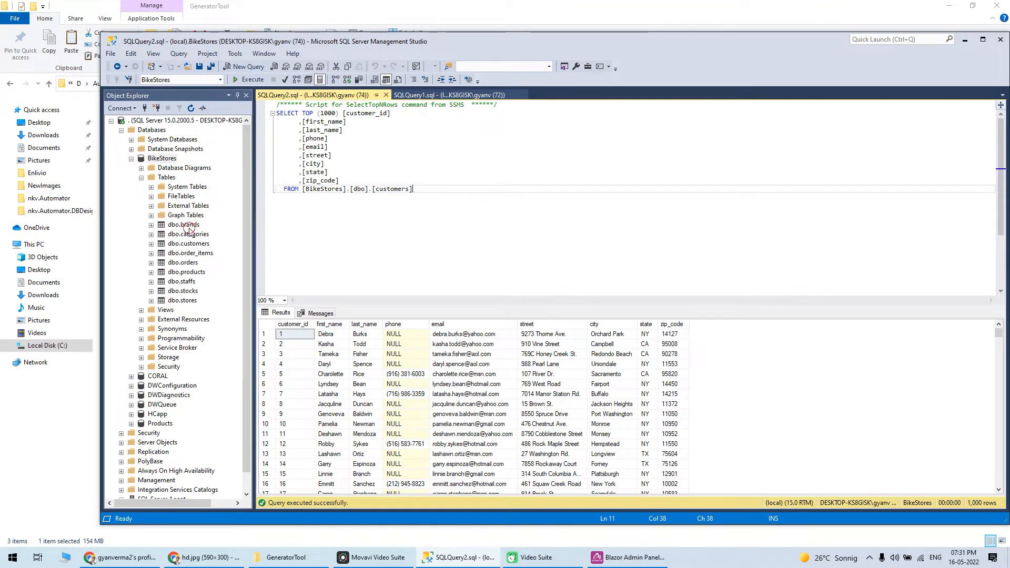
click(188, 243)
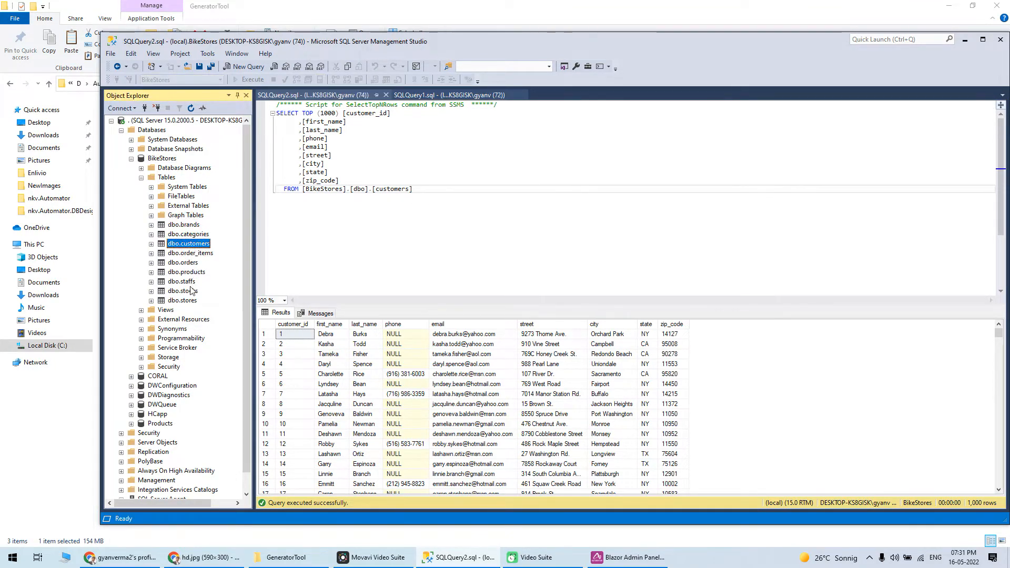
click(188, 272)
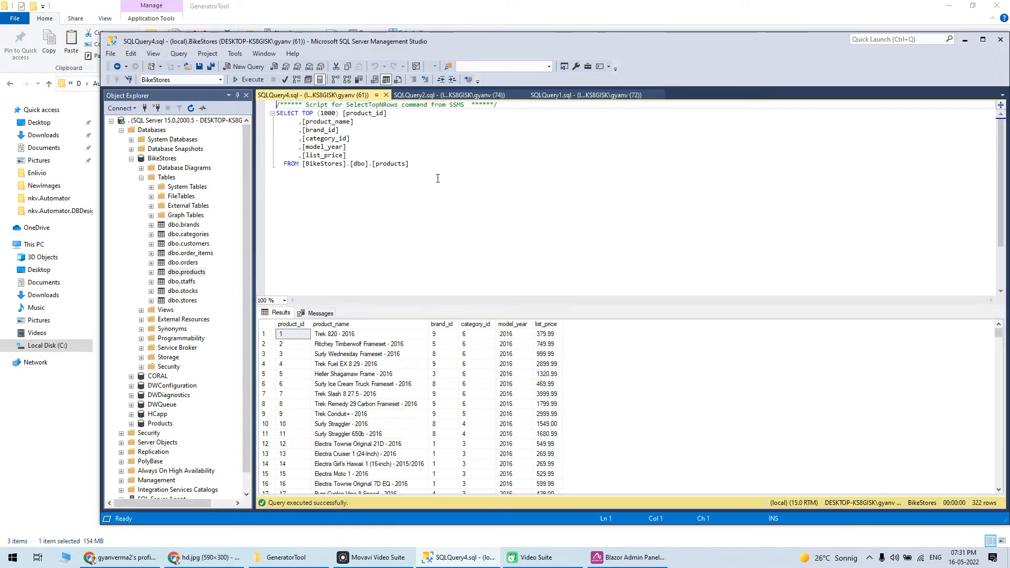
double_click(320, 129)
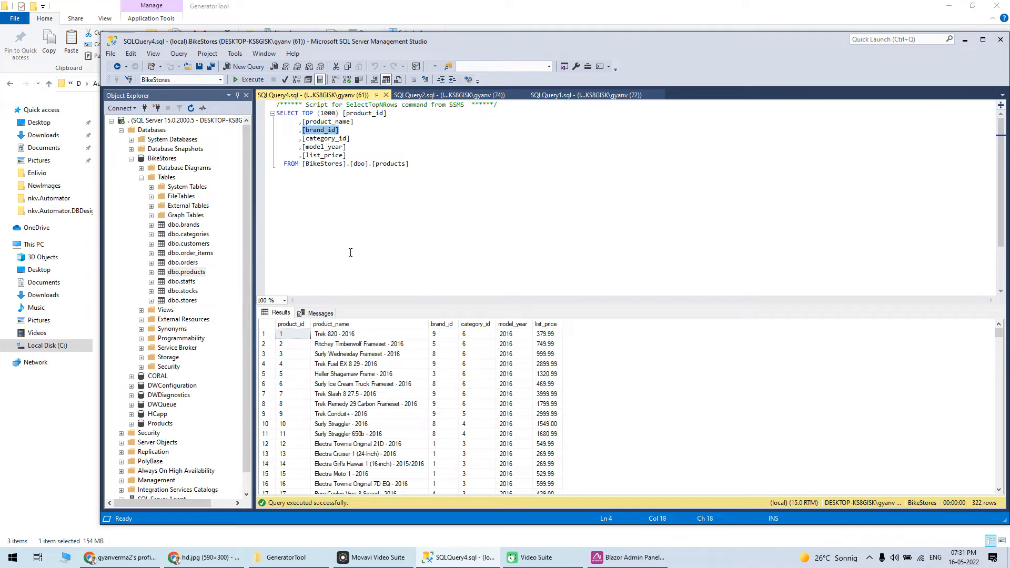
Step: Show the products table in design view and its foreign key relationships from brand_id
right_click(187, 271)
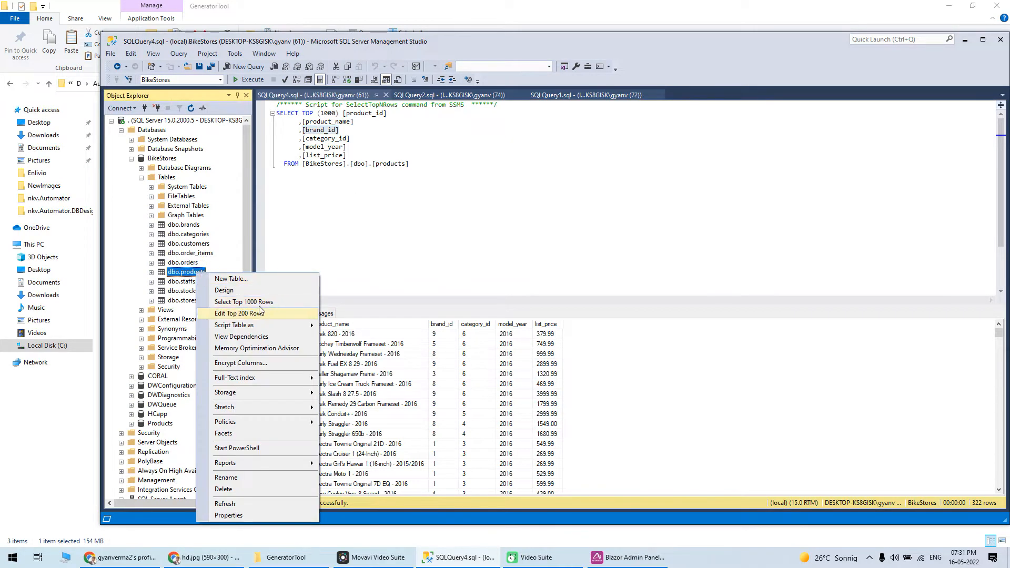
click(240, 313)
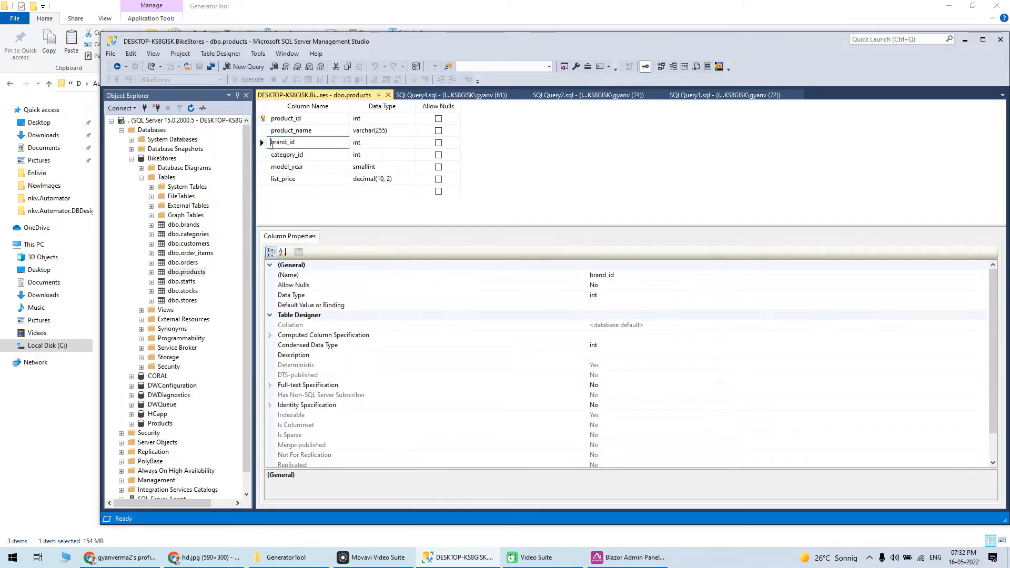
right_click(284, 142)
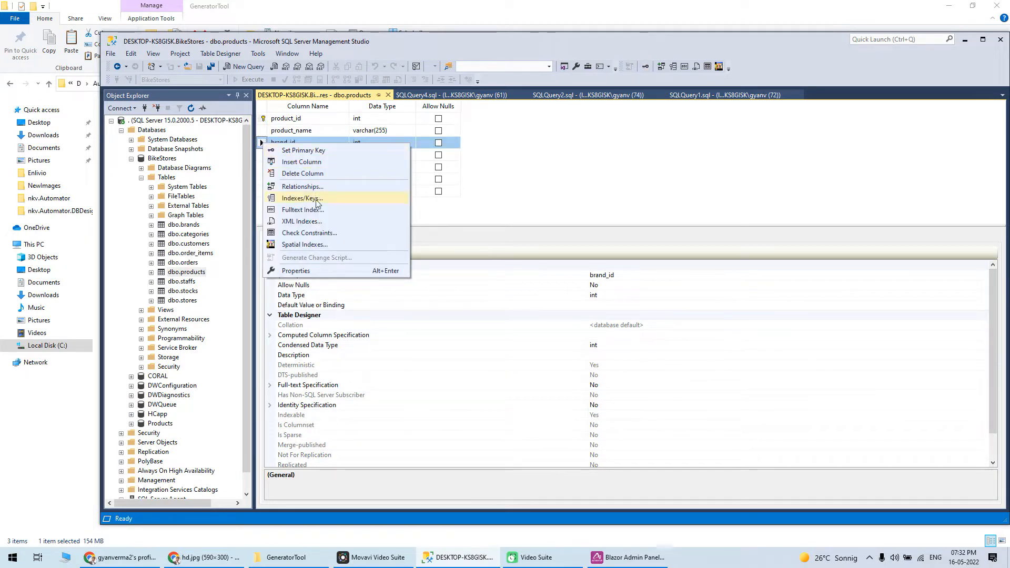
click(302, 186)
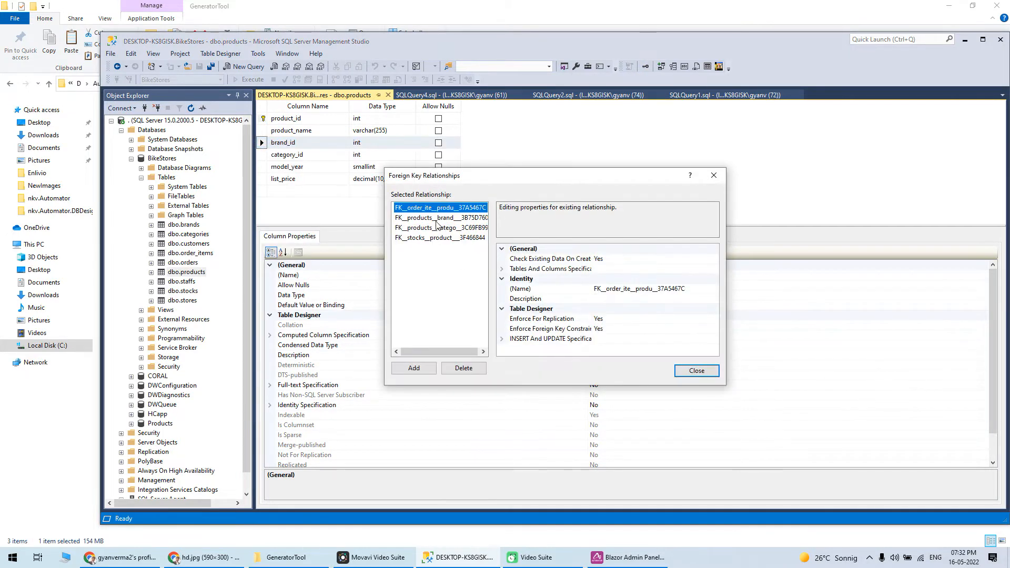
Step: Review the products-to-categories and stocks-to-products foreign keys, then close the dialog
click(440, 227)
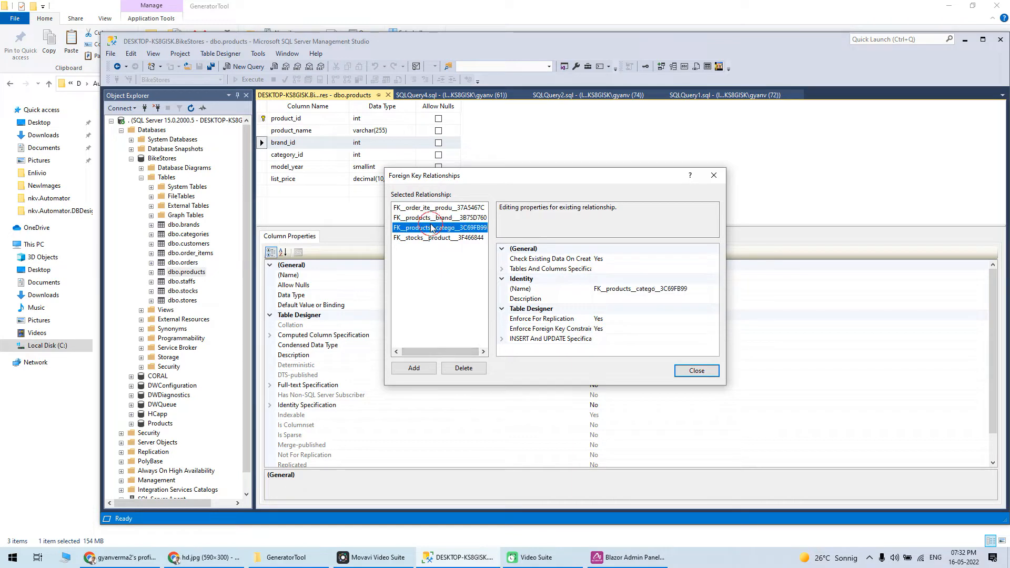
click(439, 237)
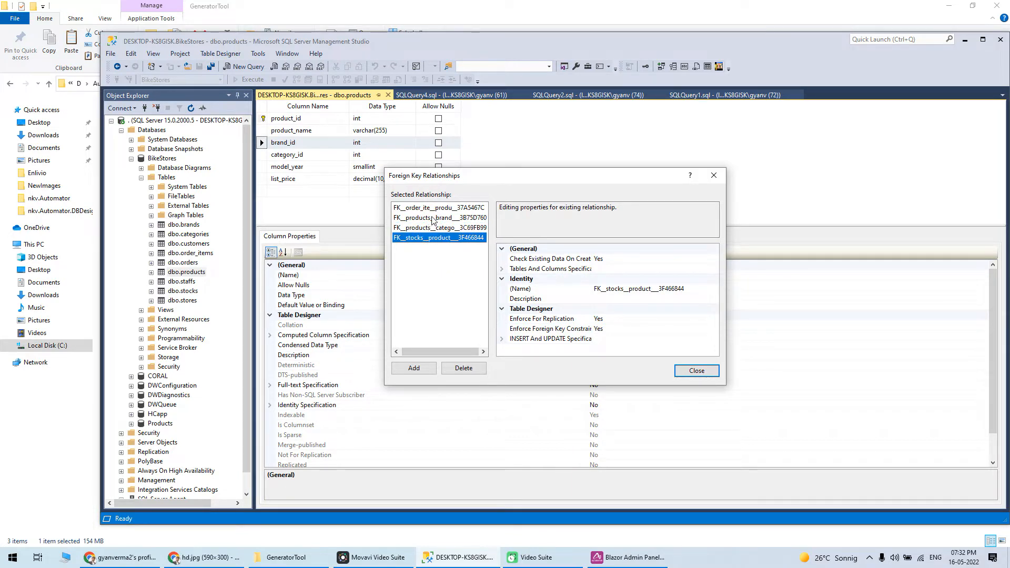
click(696, 370)
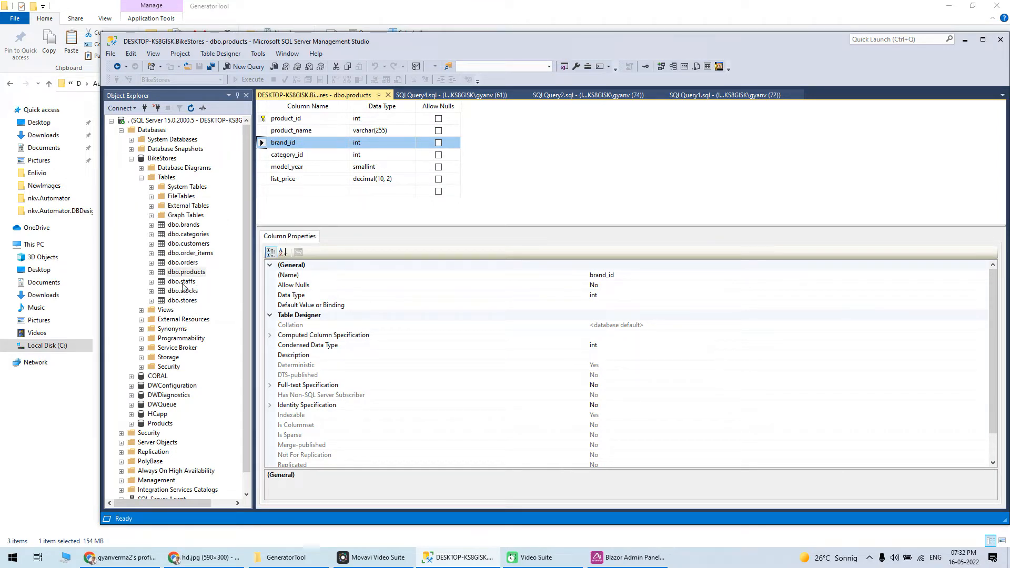
mouse_move(183, 229)
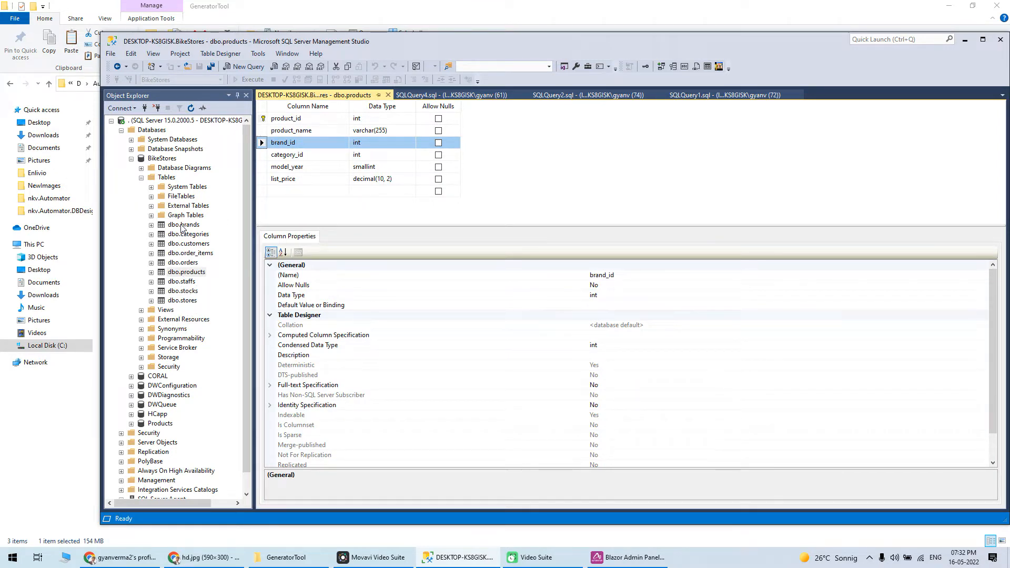
mouse_move(188, 307)
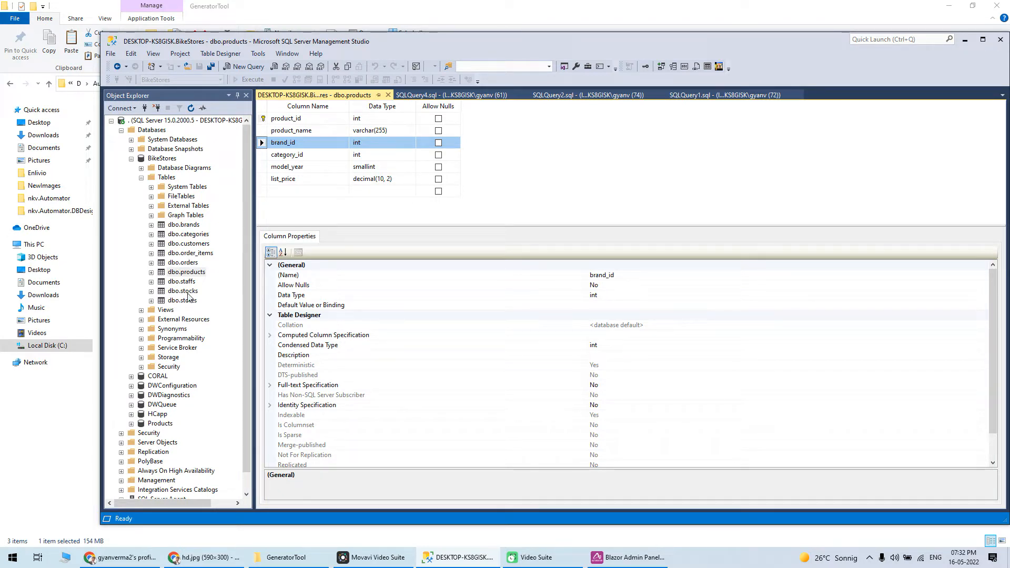
click(455, 95)
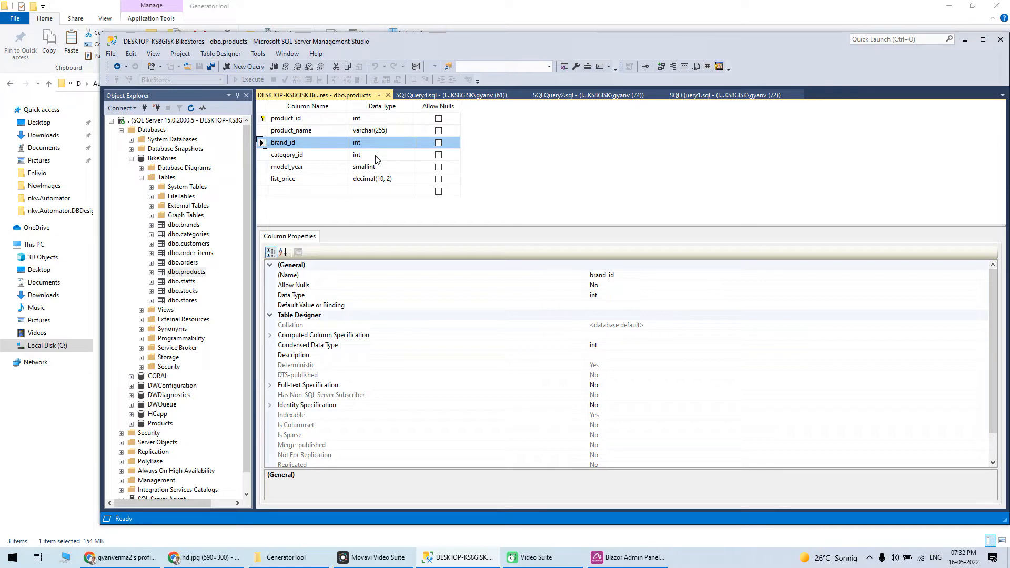
Step: Point the generator connection at the BikeStores database with Windows Authentication
click(625, 558)
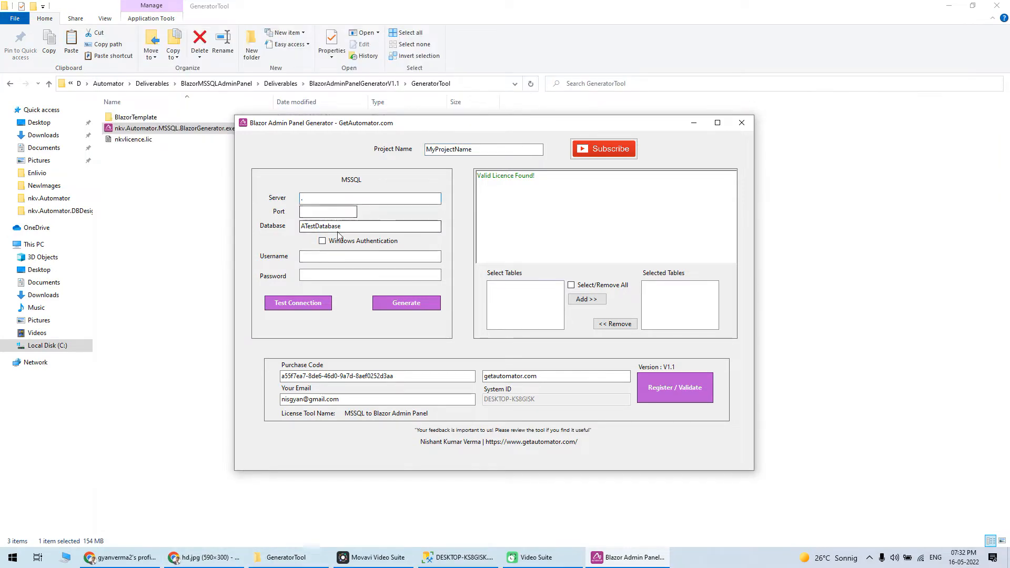
click(458, 558)
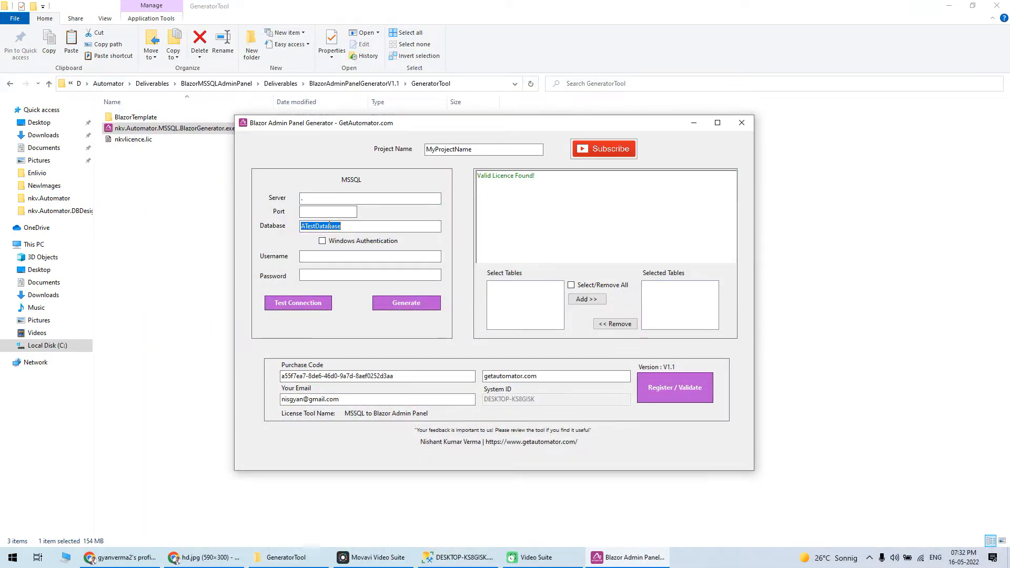
text(B)
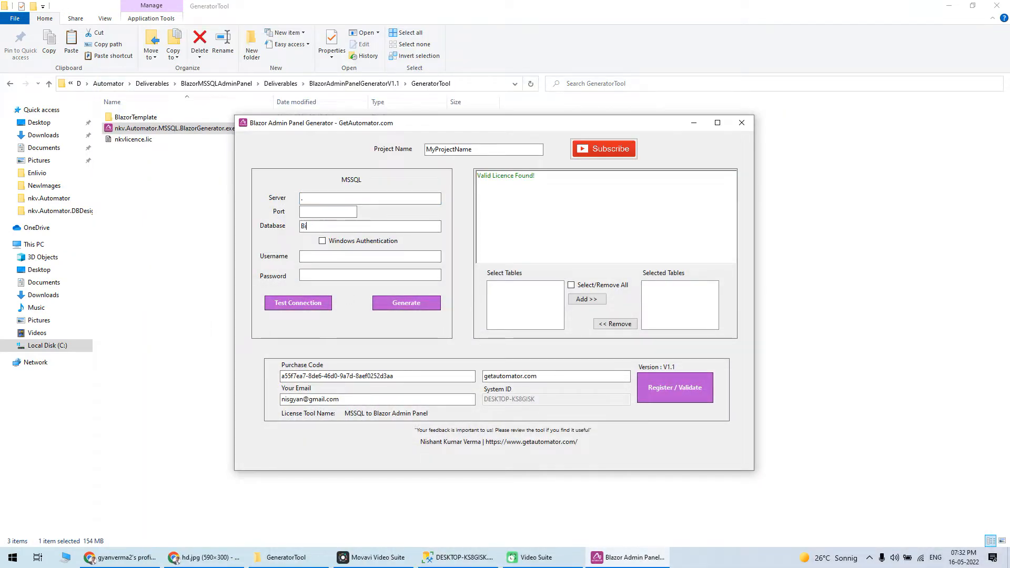
text(ikeStores)
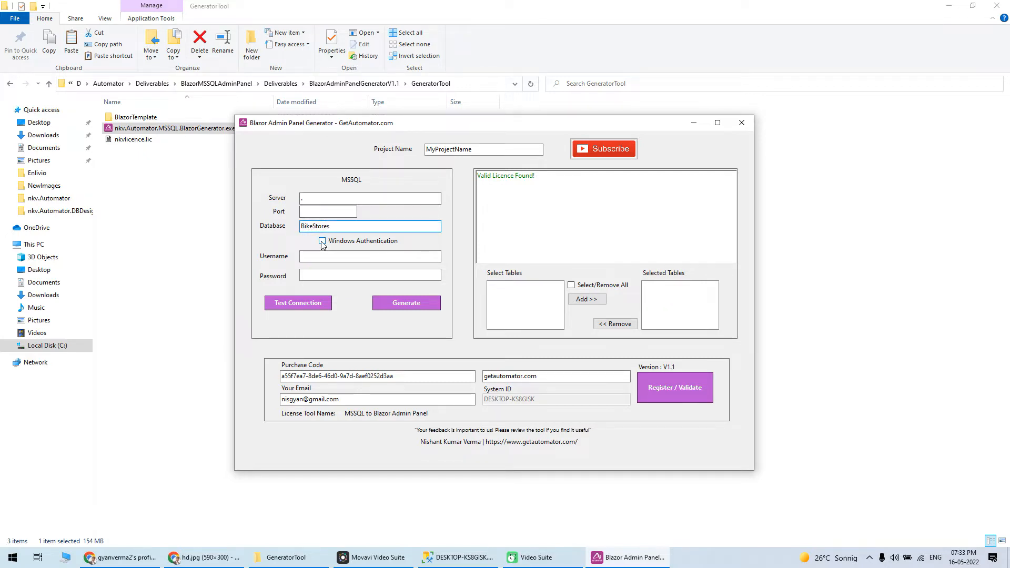
click(322, 241)
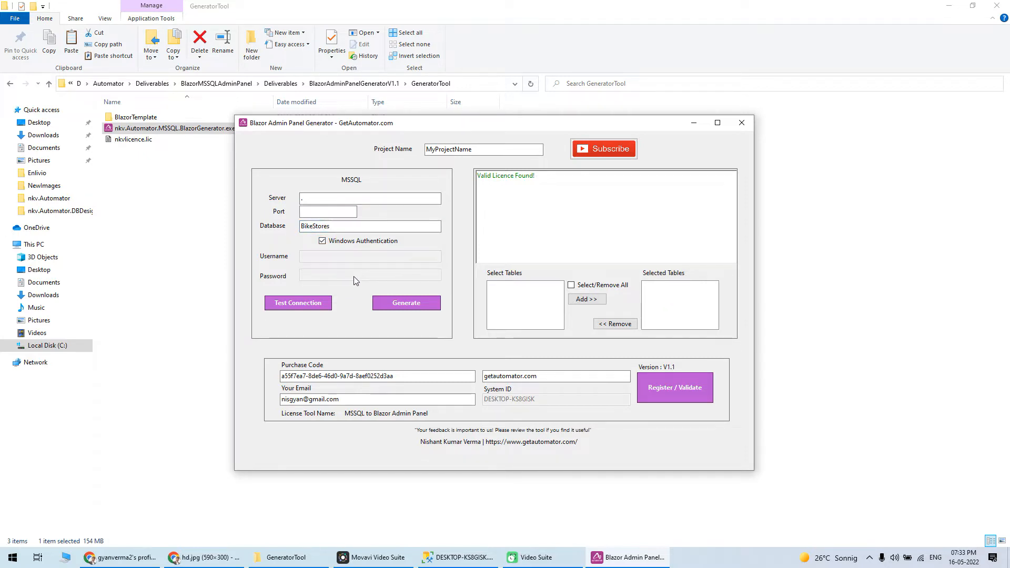
Step: Replace the default project name with BikeStoresAdmin
click(484, 148)
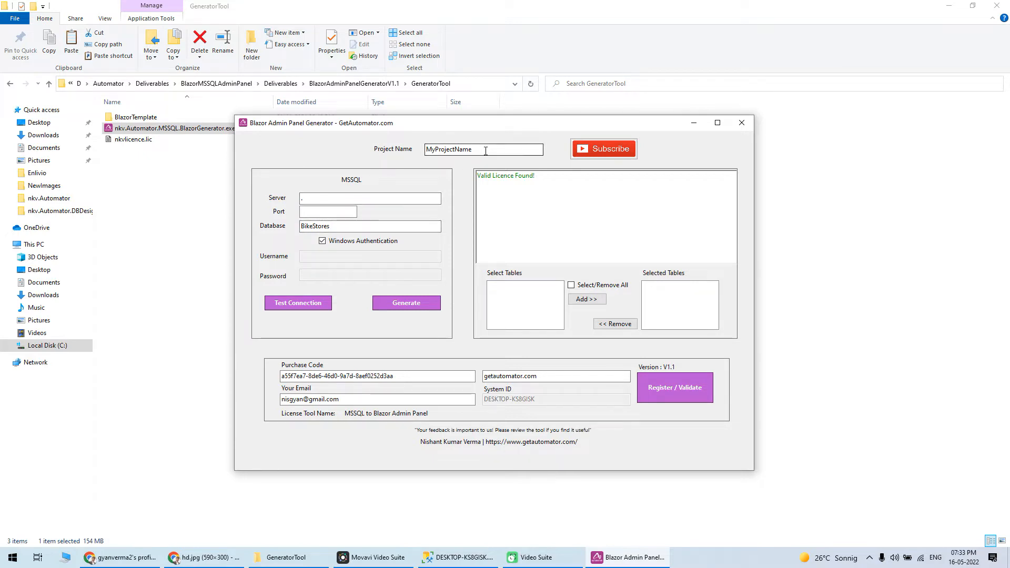
text(B)
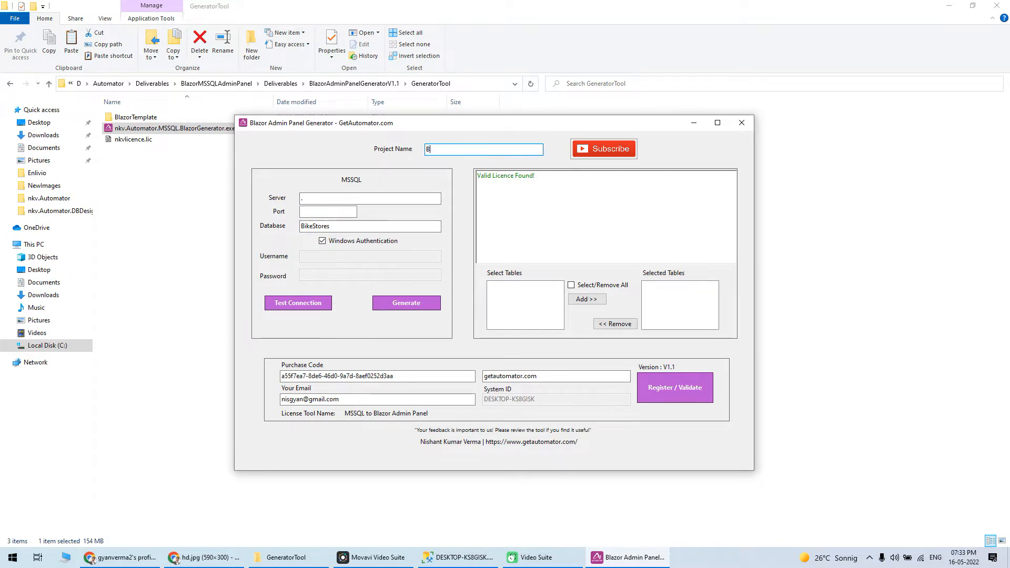
text(ikeStores)
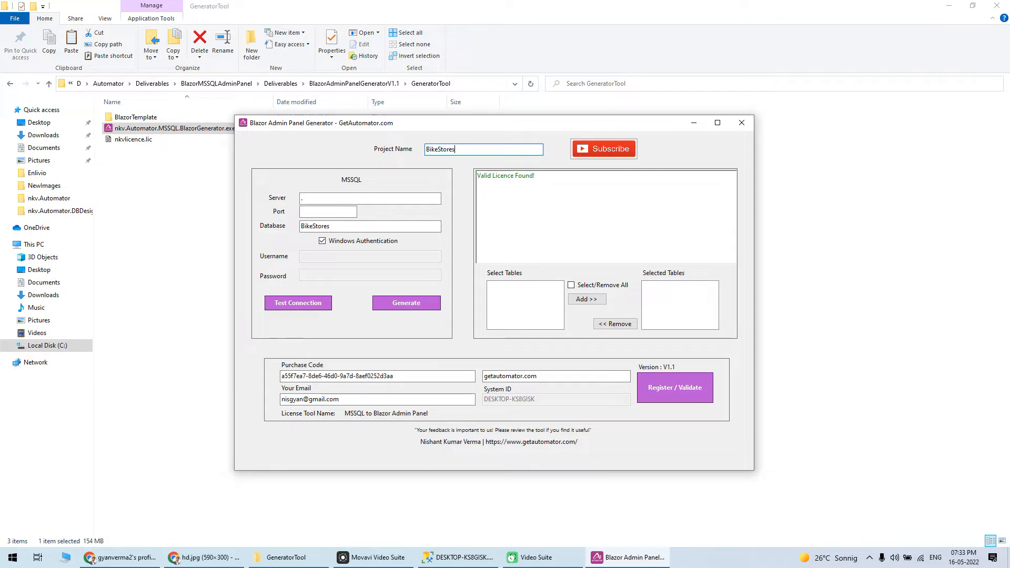
text(Admin)
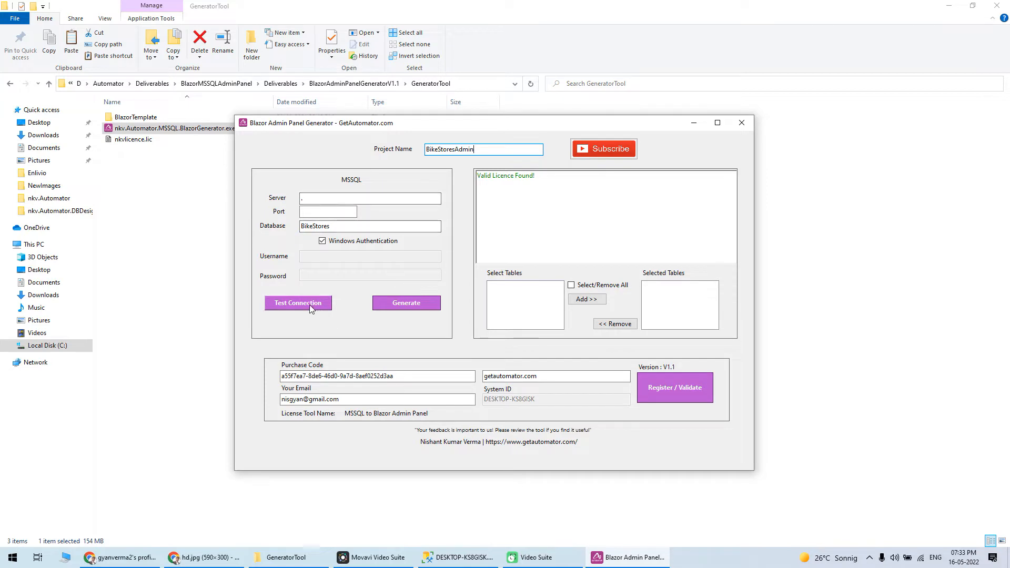
Step: Confirm a successful BikeStores connection test and move every table into Selected Tables
click(297, 303)
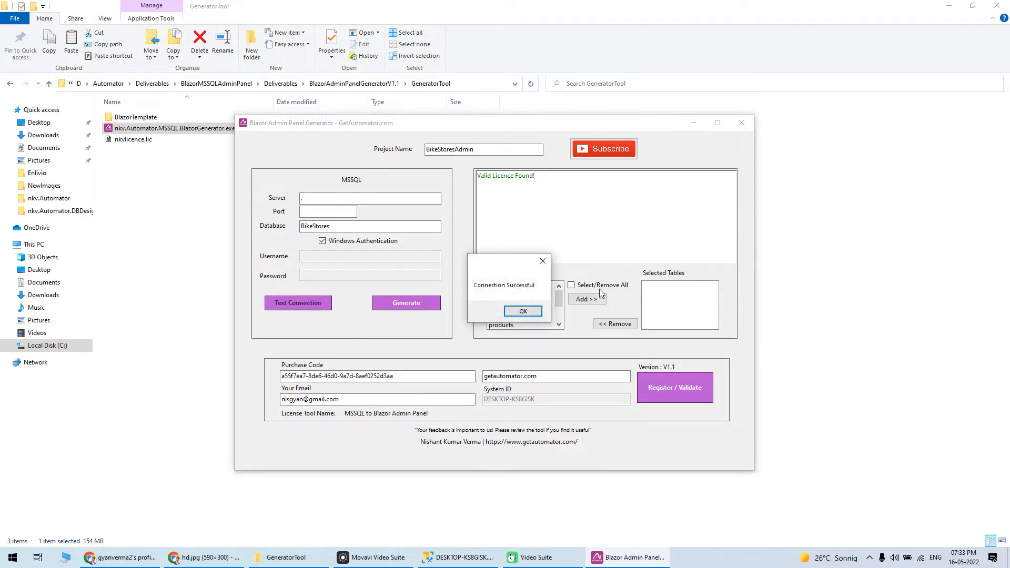
click(523, 311)
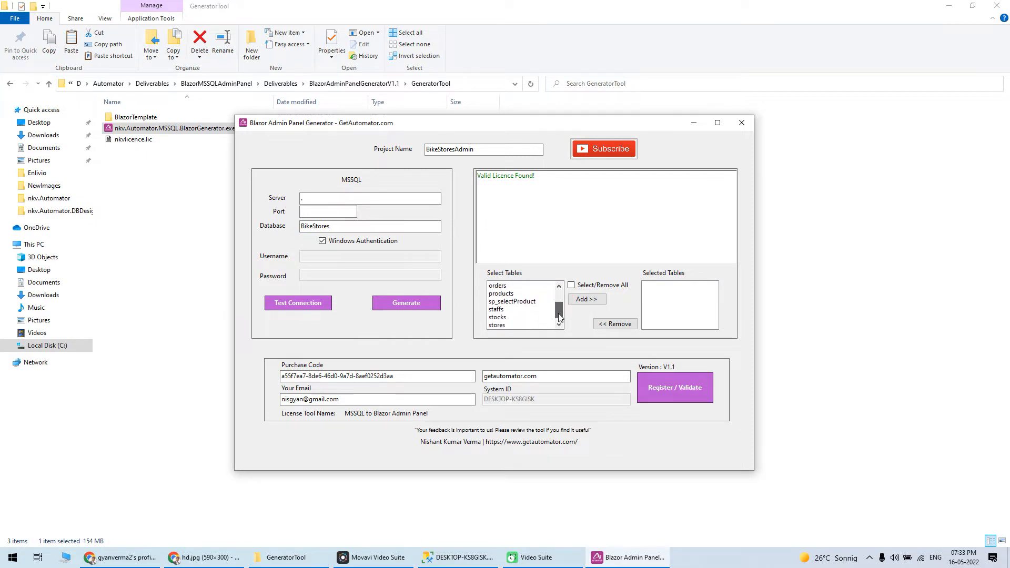
scroll(down, 3)
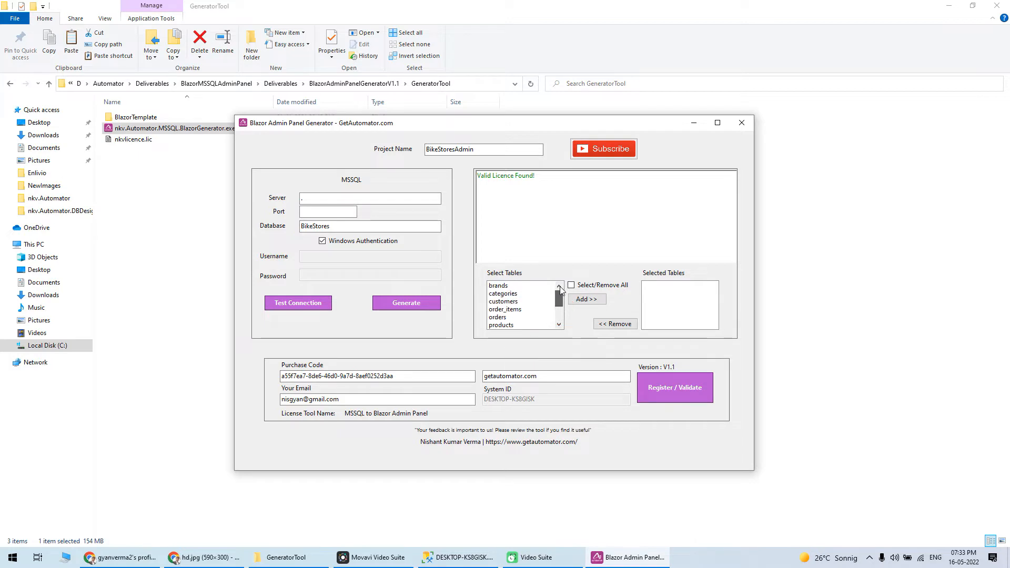
click(571, 286)
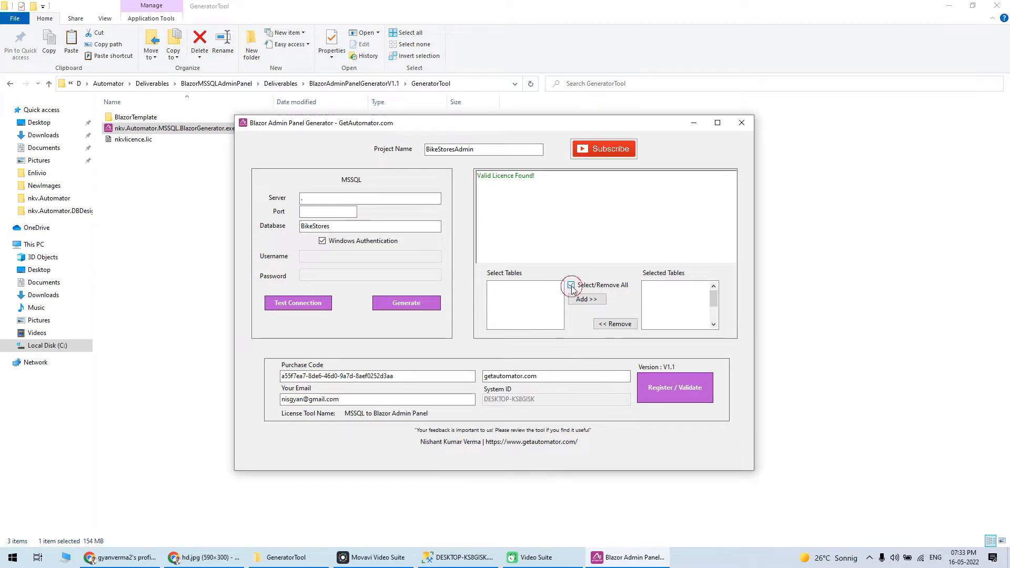
click(571, 286)
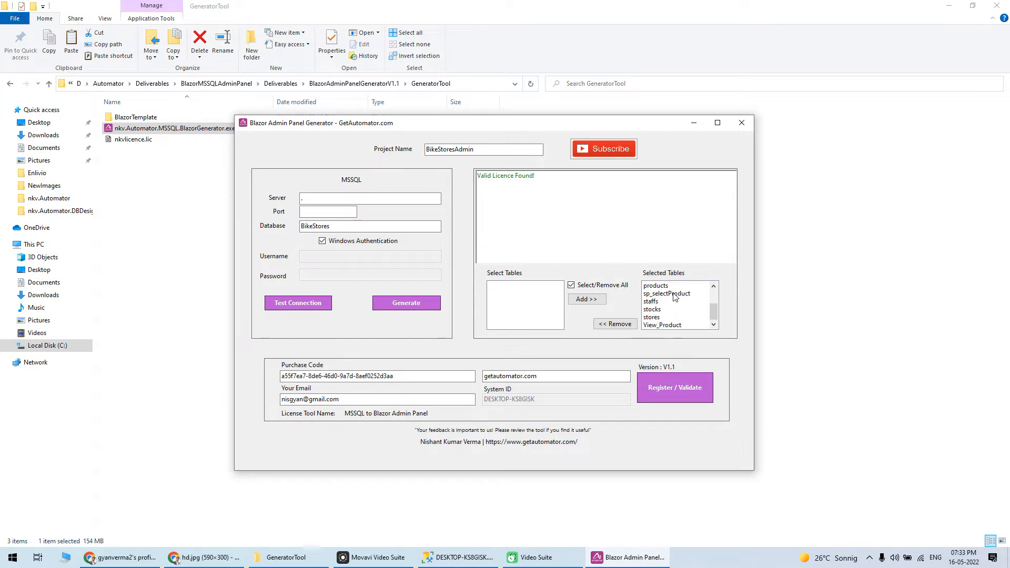
Step: Remove sp_selectProduct from Selected Tables, keeping the tables and View_Product
click(667, 294)
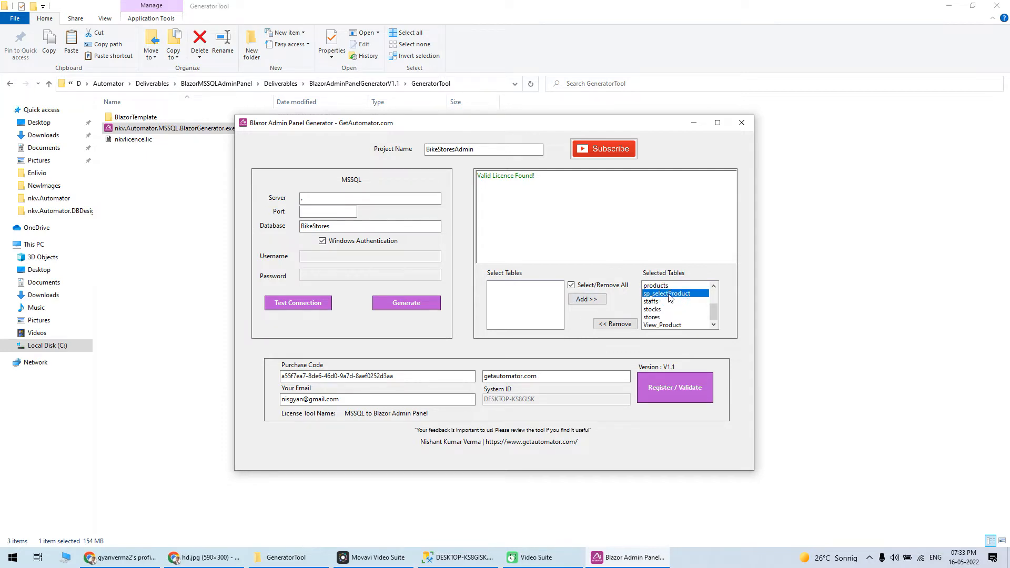
click(614, 323)
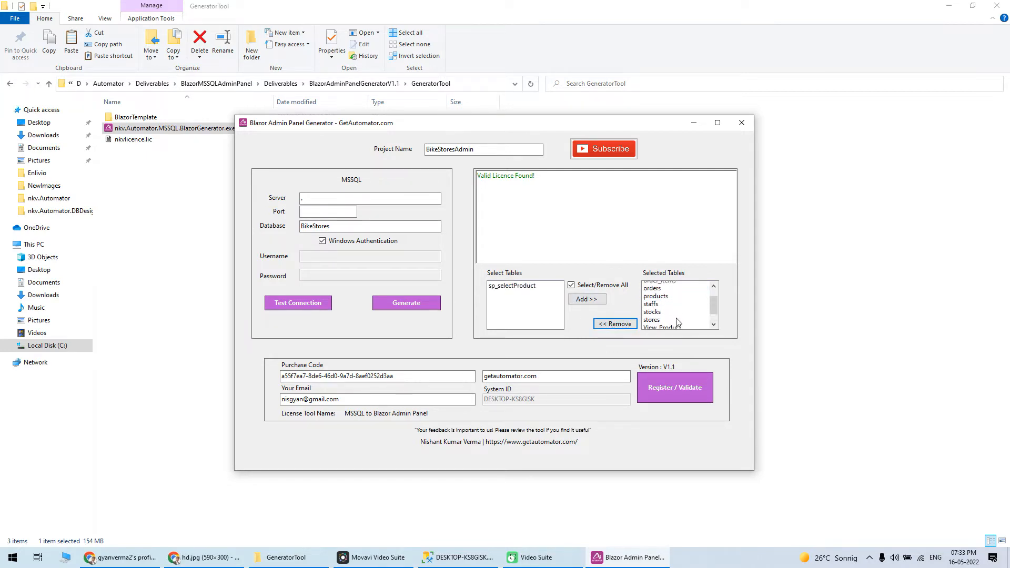
scroll(down, 3)
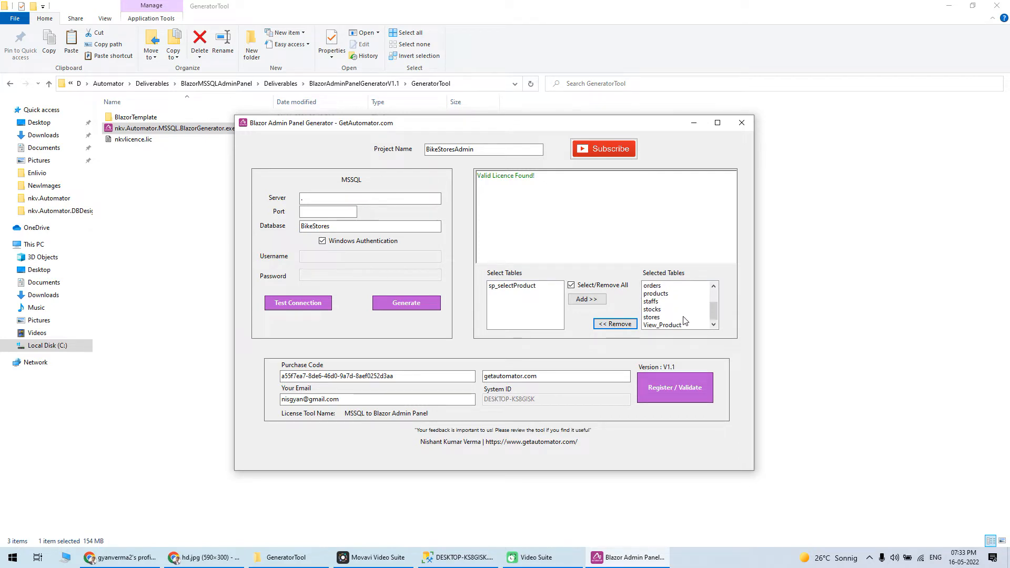
mouse_move(675, 294)
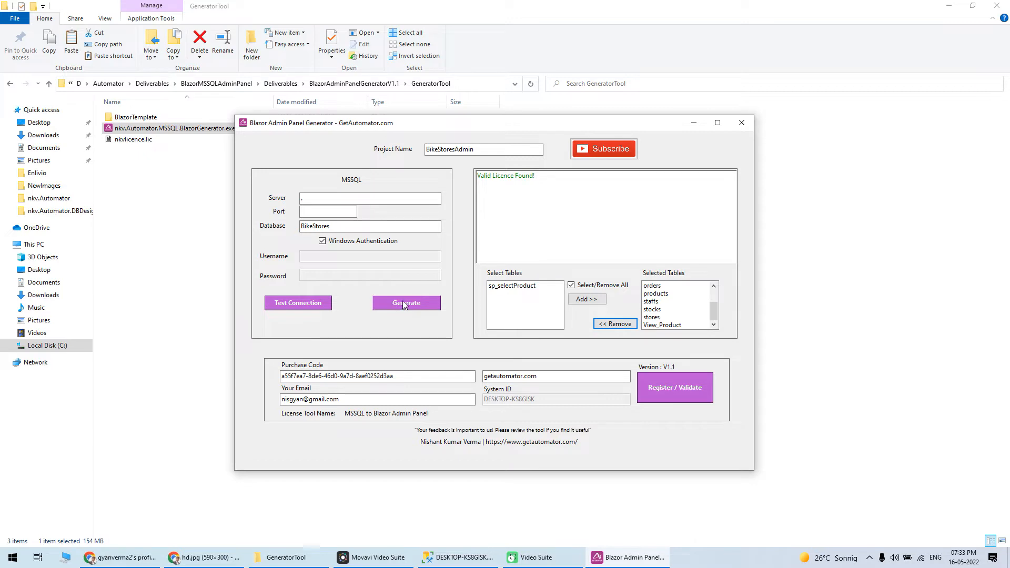
Step: Generate the BikeStoresAdmin project and acknowledge the Done message
click(406, 303)
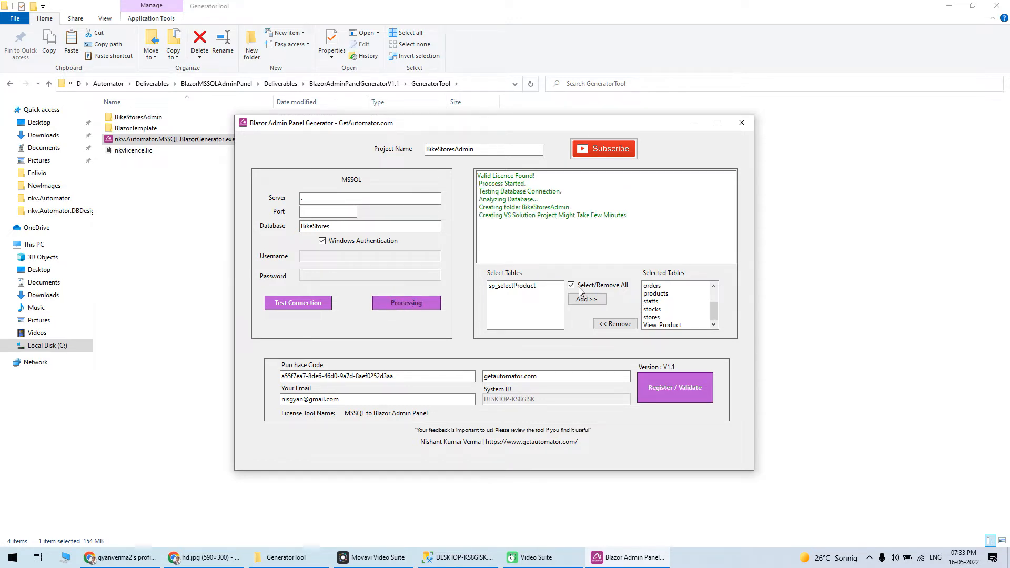
click(571, 285)
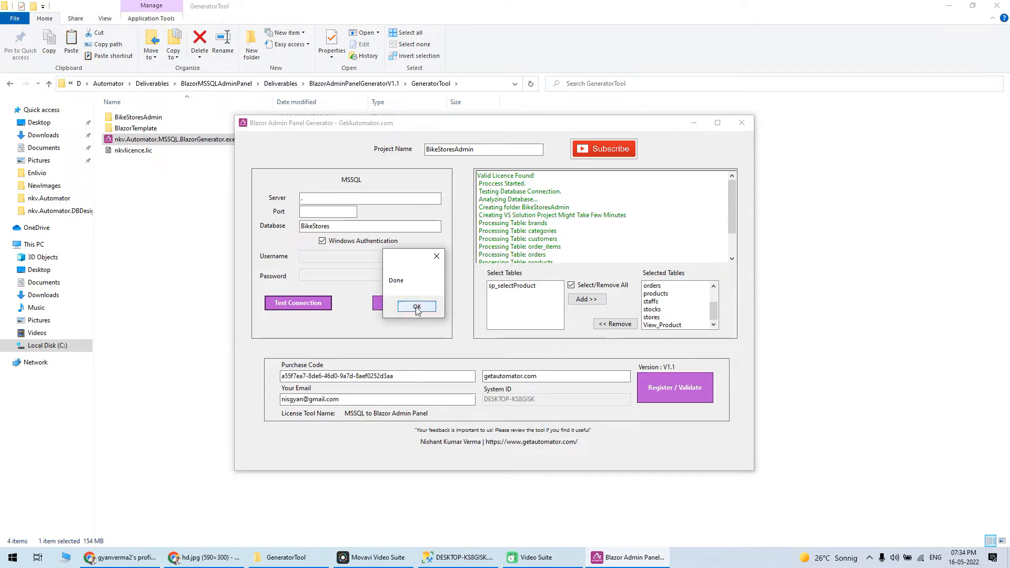
click(417, 306)
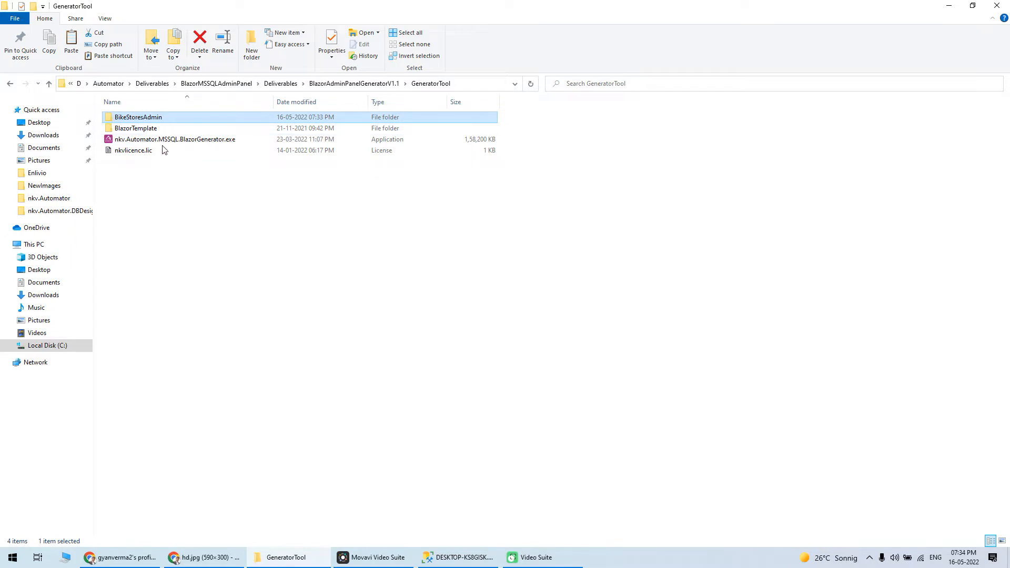
mouse_move(148, 119)
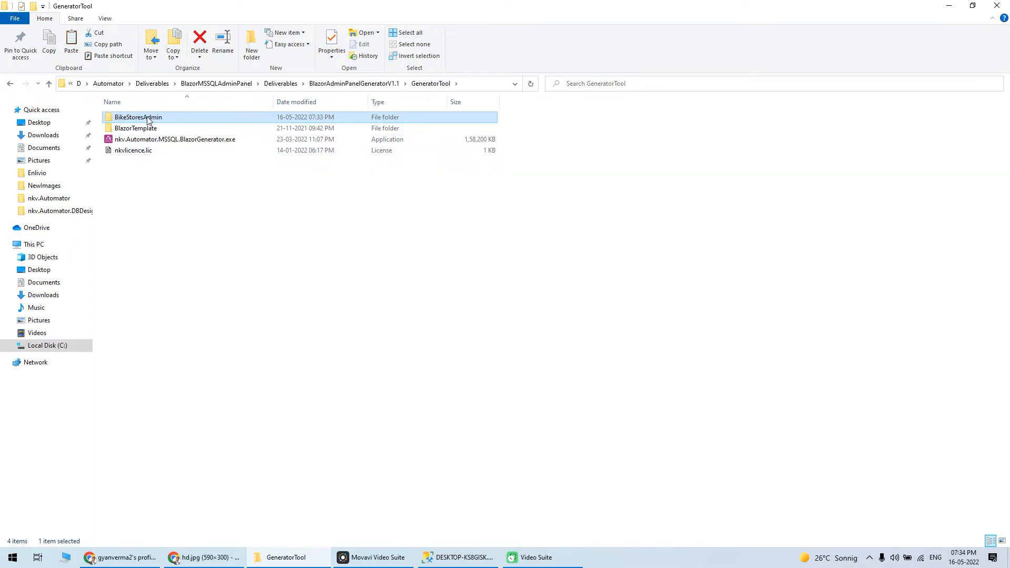
Step: Open BikeStoresAdmin\VSSolution\BikeStoresAdmin.sln with Microsoft Visual Studio 2022
double_click(138, 116)
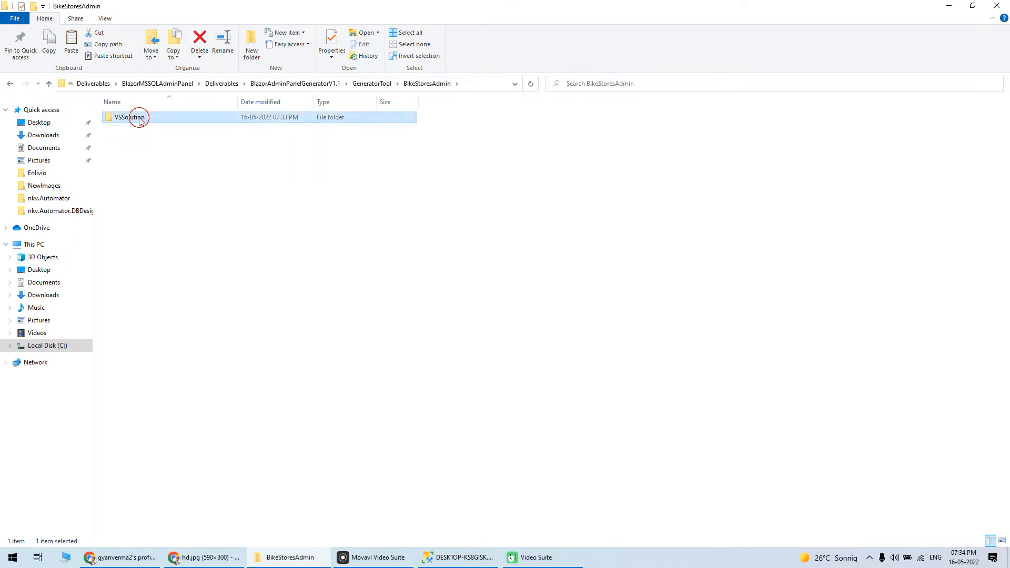
double_click(129, 117)
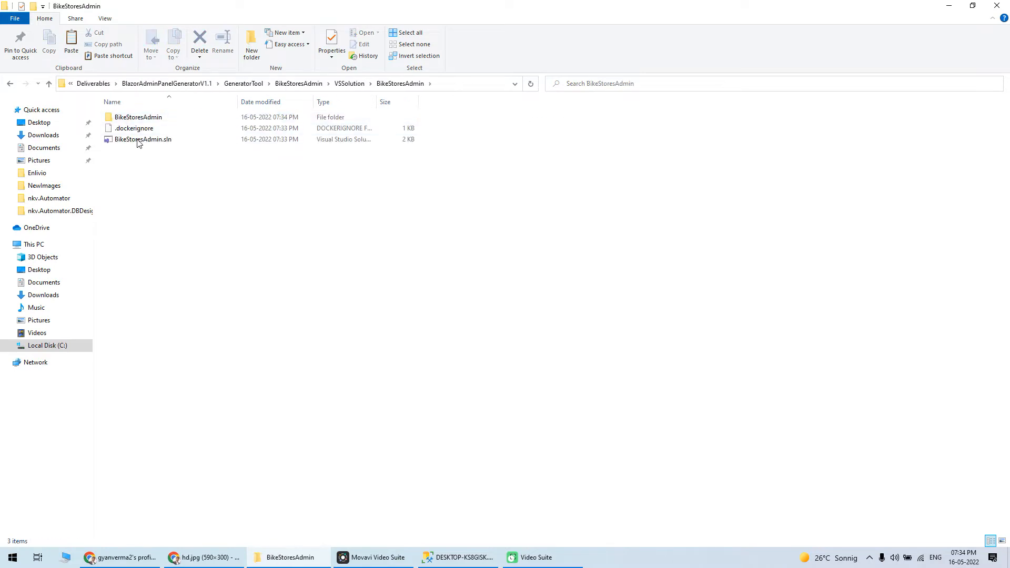
right_click(137, 139)
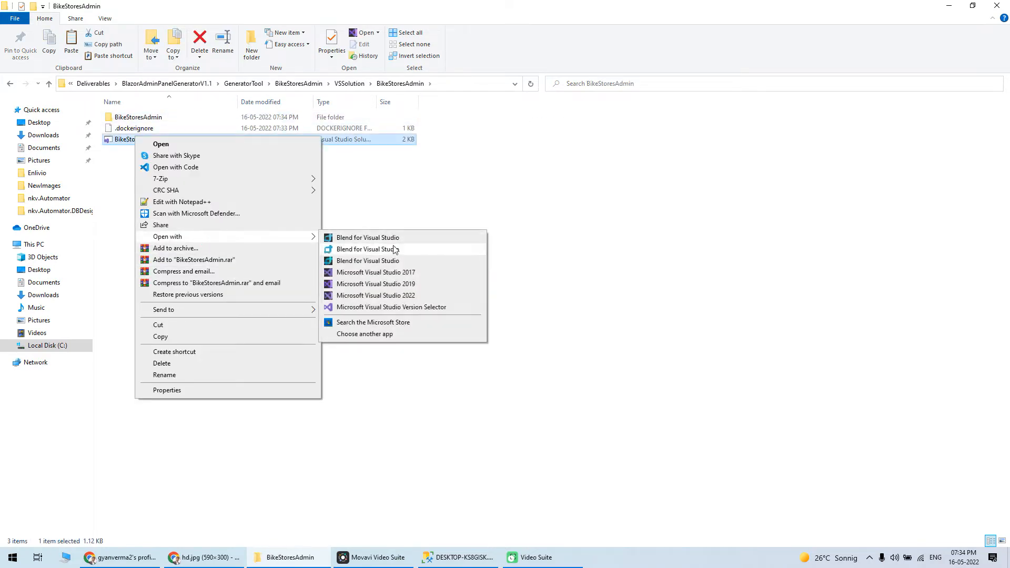
click(374, 295)
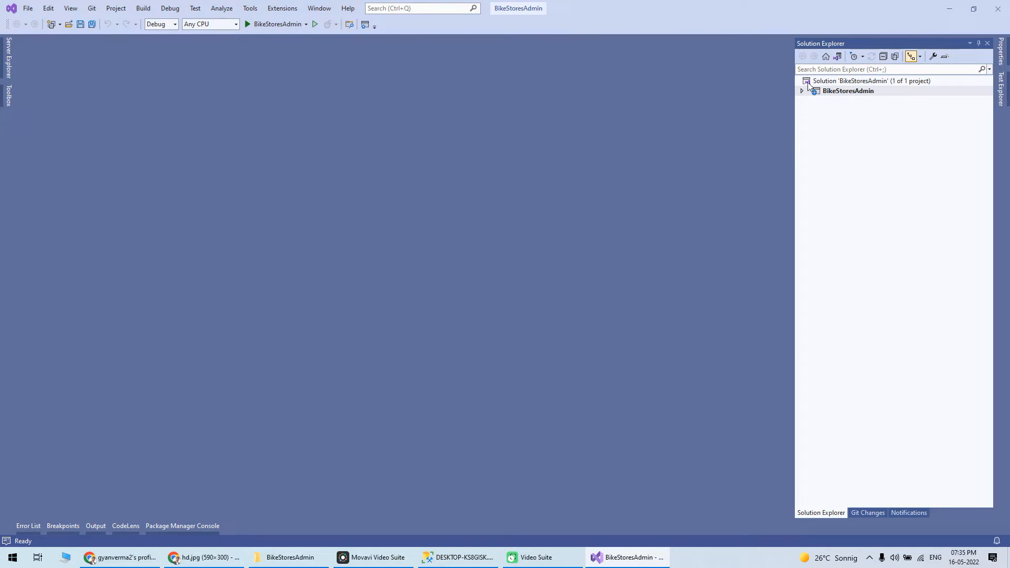
Step: Expand BikeStoresAdmin > Services in Solution Explorer and view ProductsService.cs
click(802, 90)
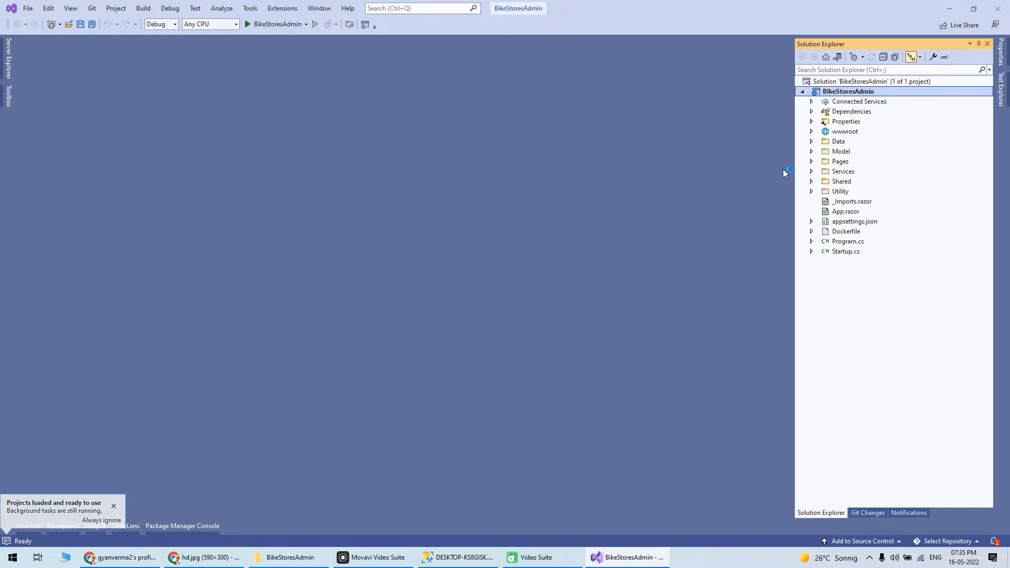
mouse_move(703, 223)
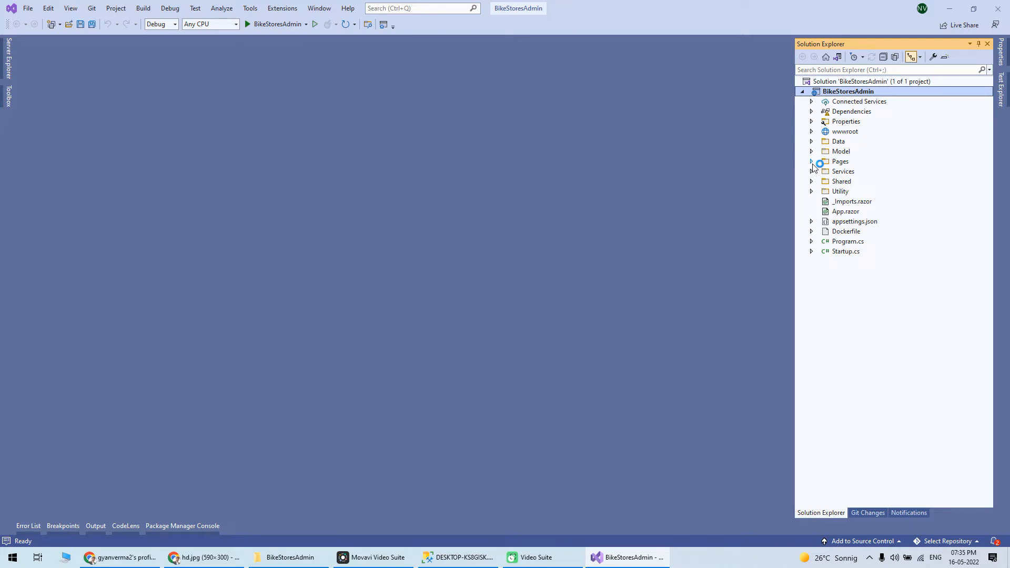
click(811, 171)
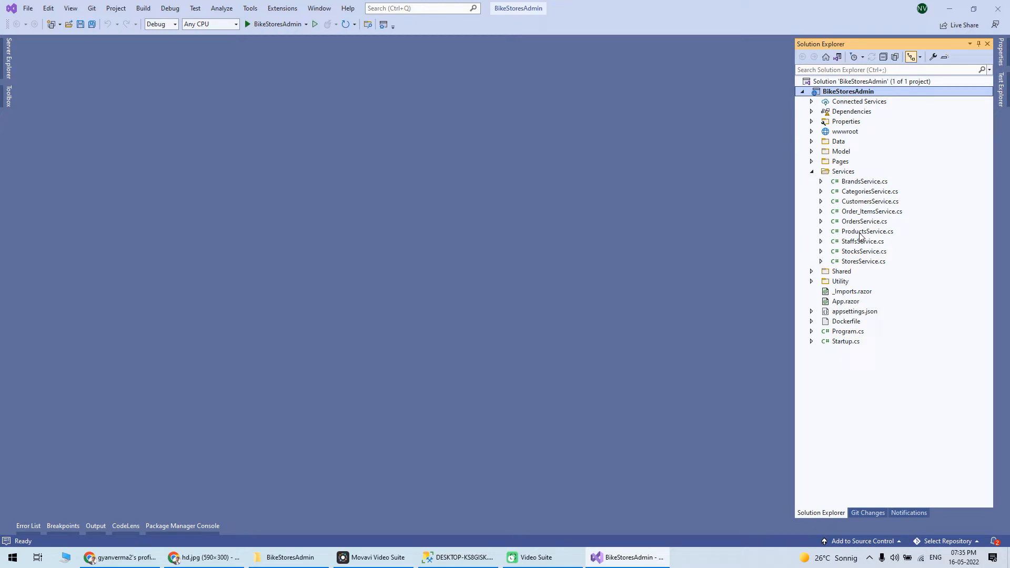
double_click(866, 231)
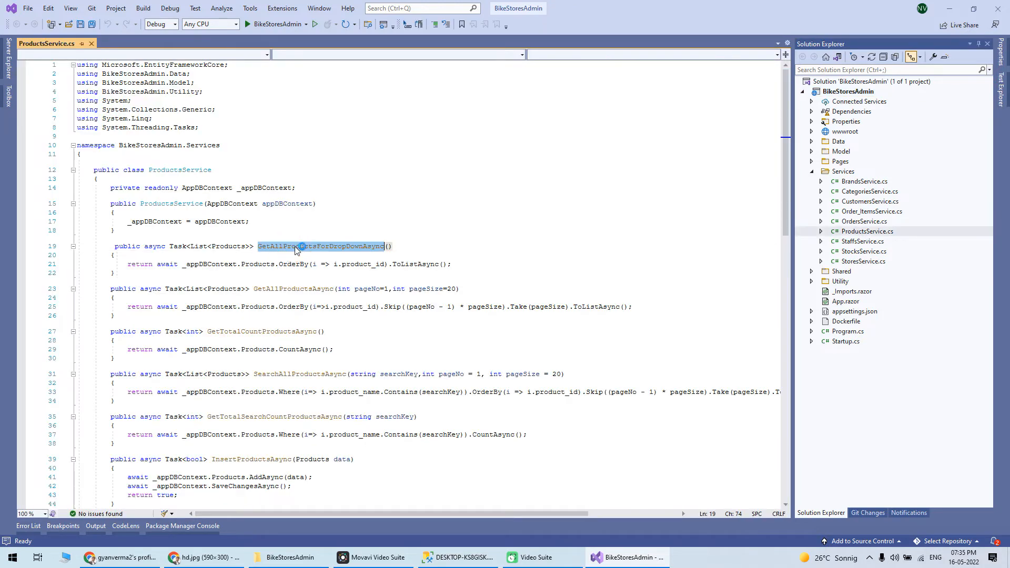
Step: Jump from ProductsService.cs to the AppDBContext definition showing the DbSet properties
scroll(down, 3)
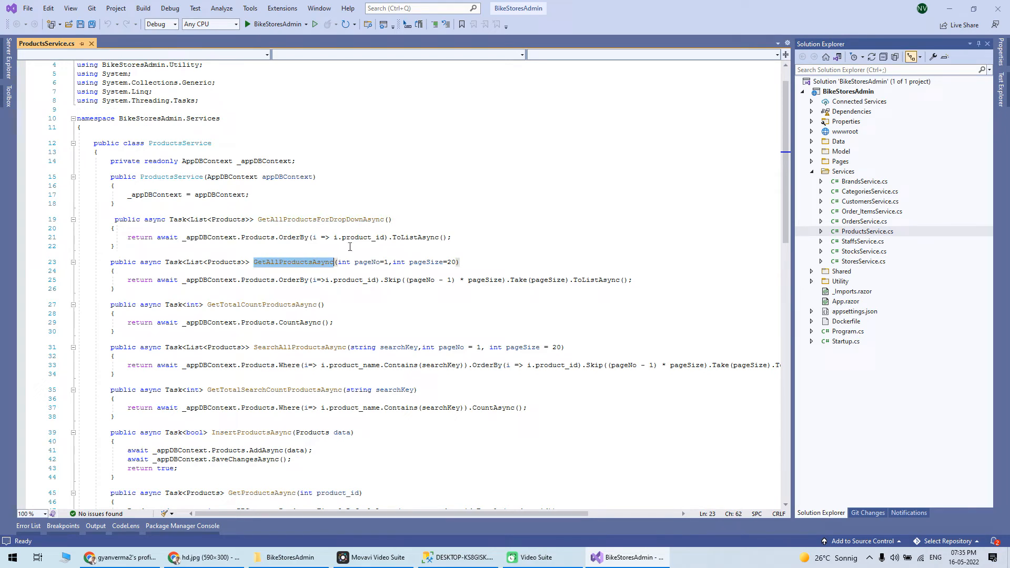
click(320, 219)
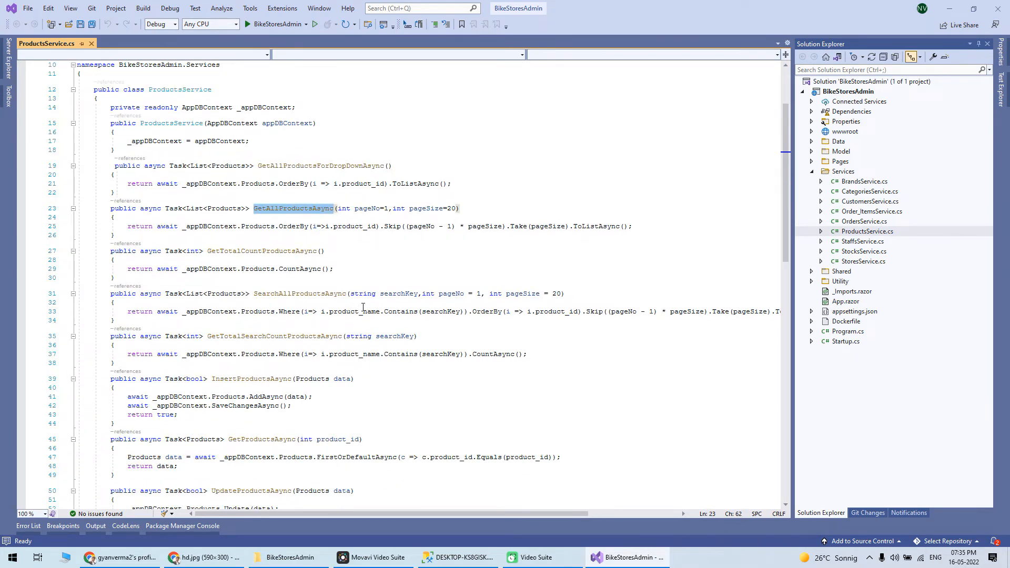
double_click(260, 250)
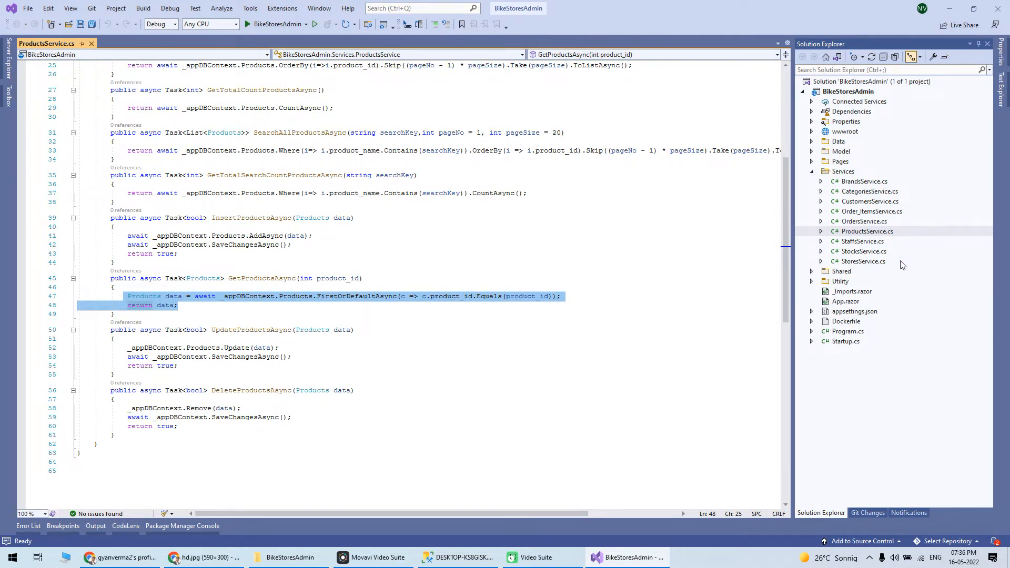
mouse_move(886, 264)
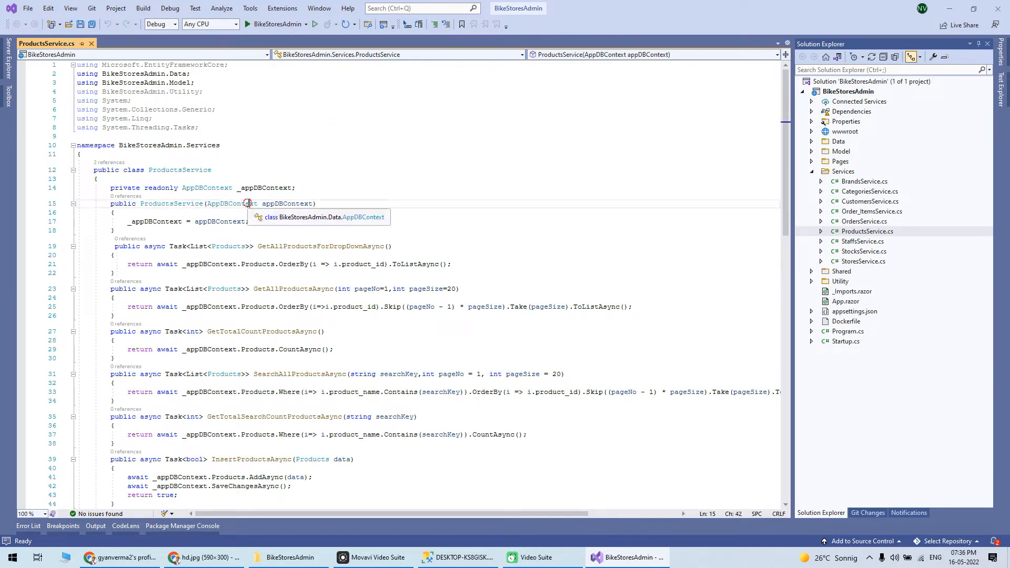
click(210, 188)
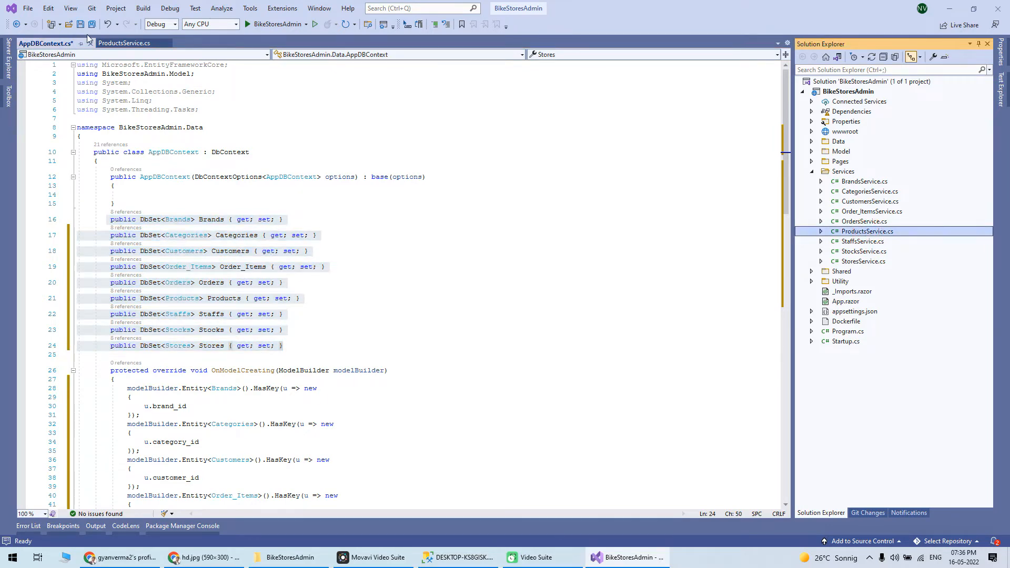
Step: Return to ProductsService.cs and scroll toward StocksService in the Services folder
click(125, 43)
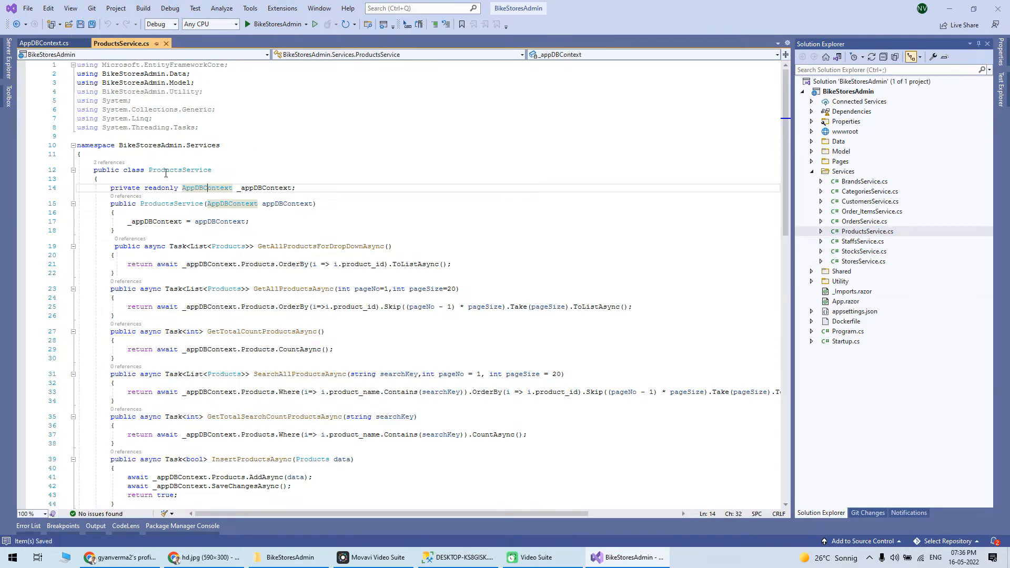
scroll(down, 3)
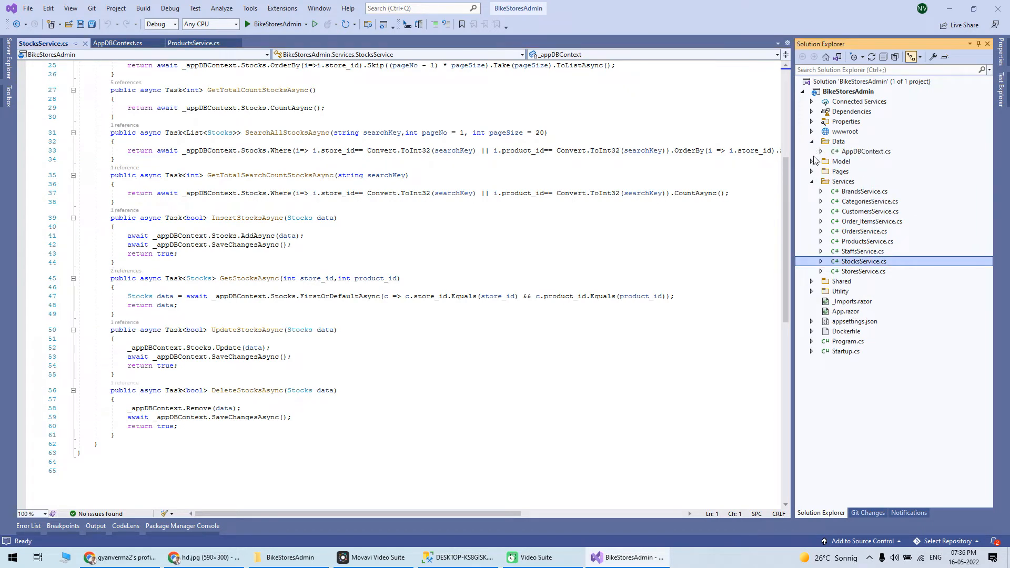
Step: View the Orders model class, then load MainLayout.razor from the Shared folder
click(813, 161)
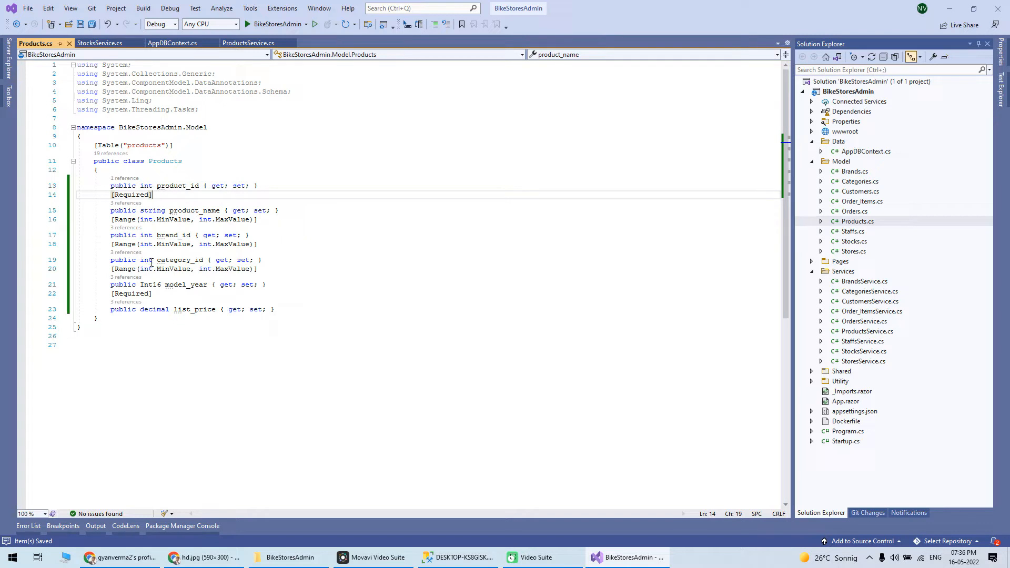
click(111, 268)
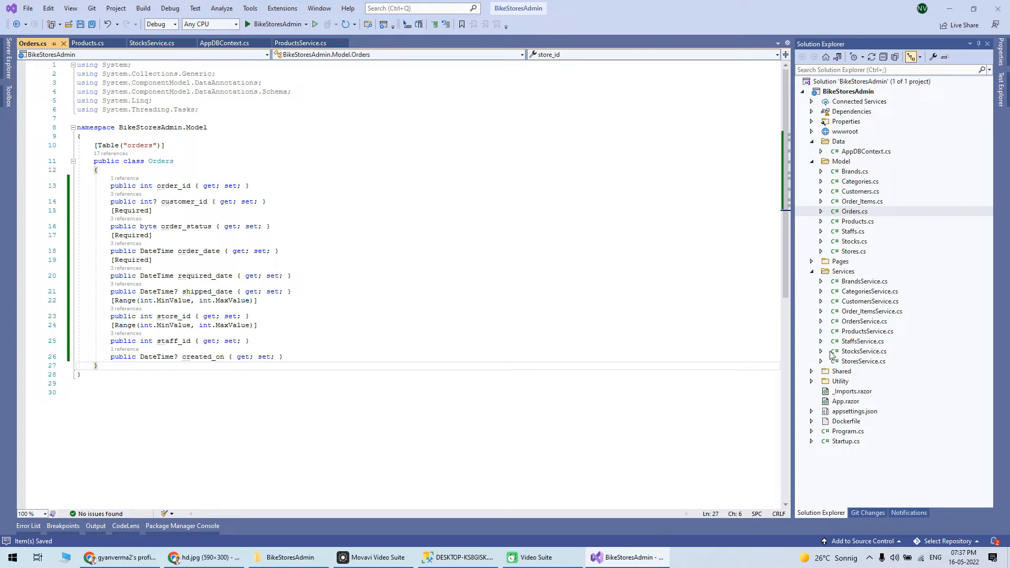
mouse_move(875, 297)
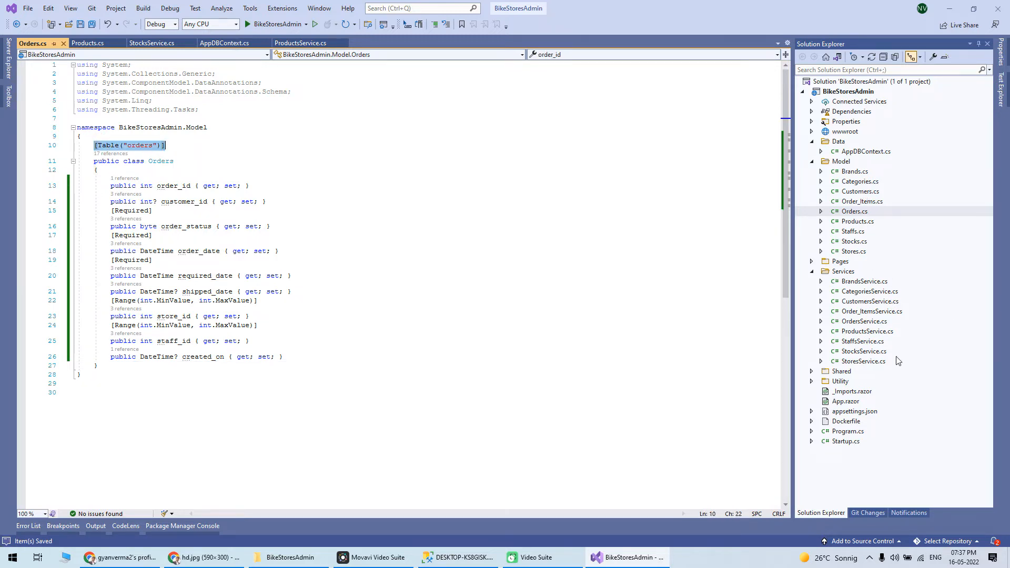
click(822, 372)
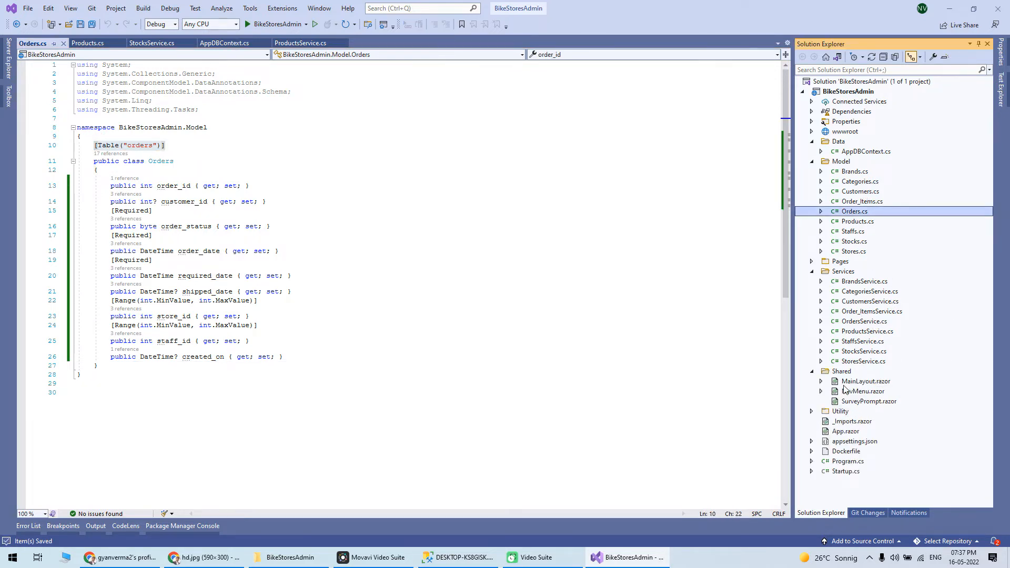
double_click(866, 381)
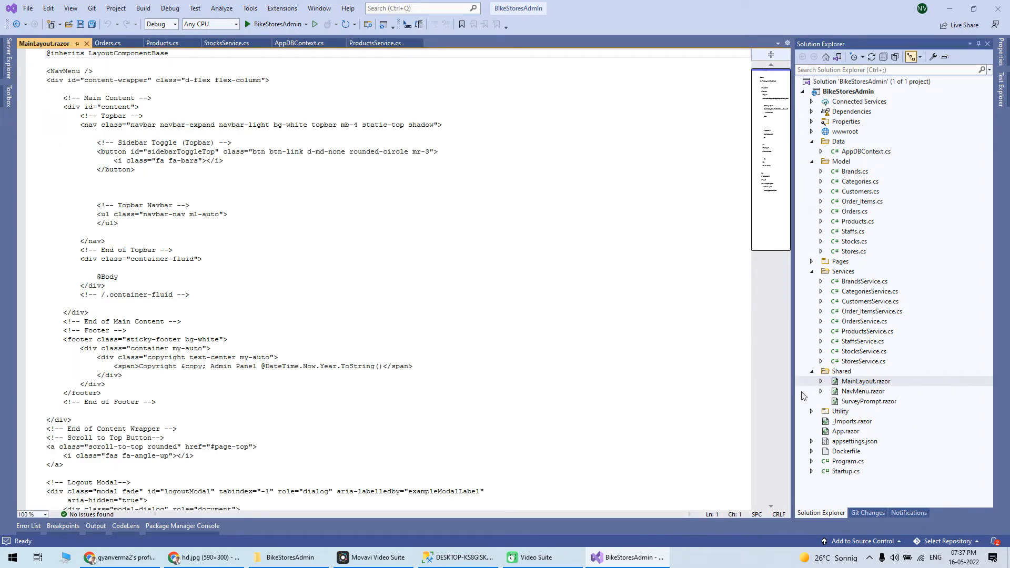
Step: Load List.razor from Pages > Products in Solution Explorer
scroll(down, 3)
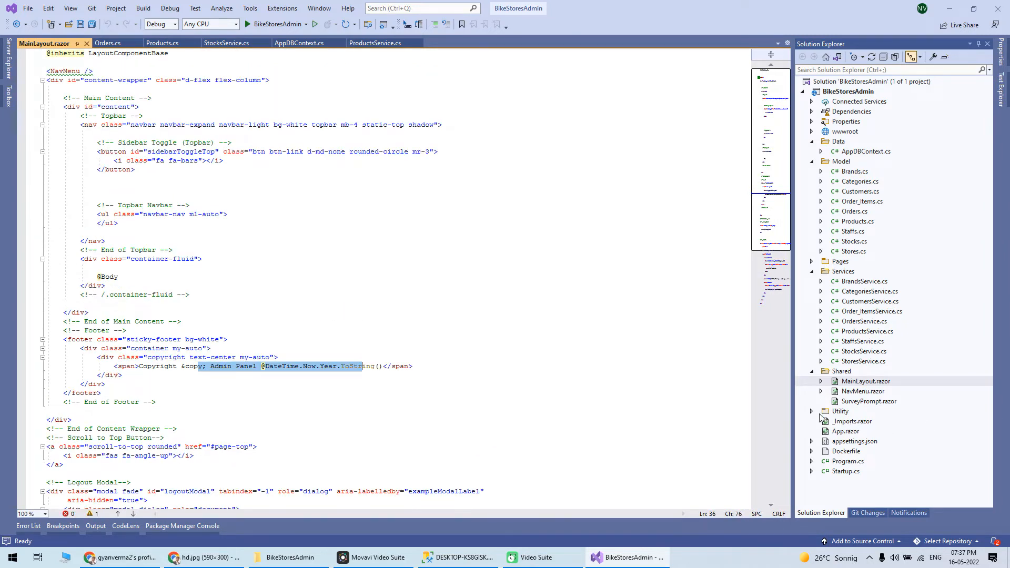
click(812, 261)
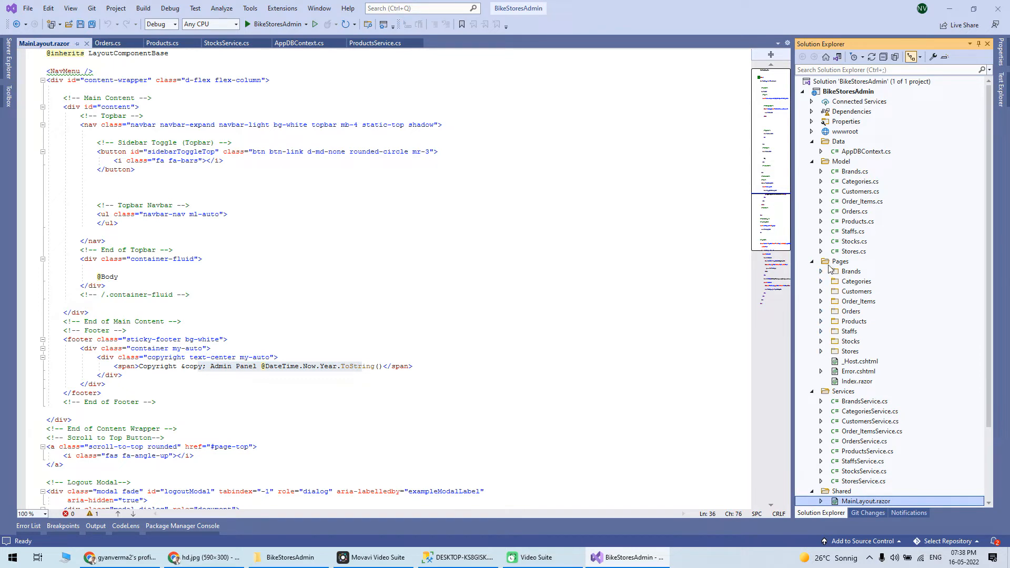
click(822, 321)
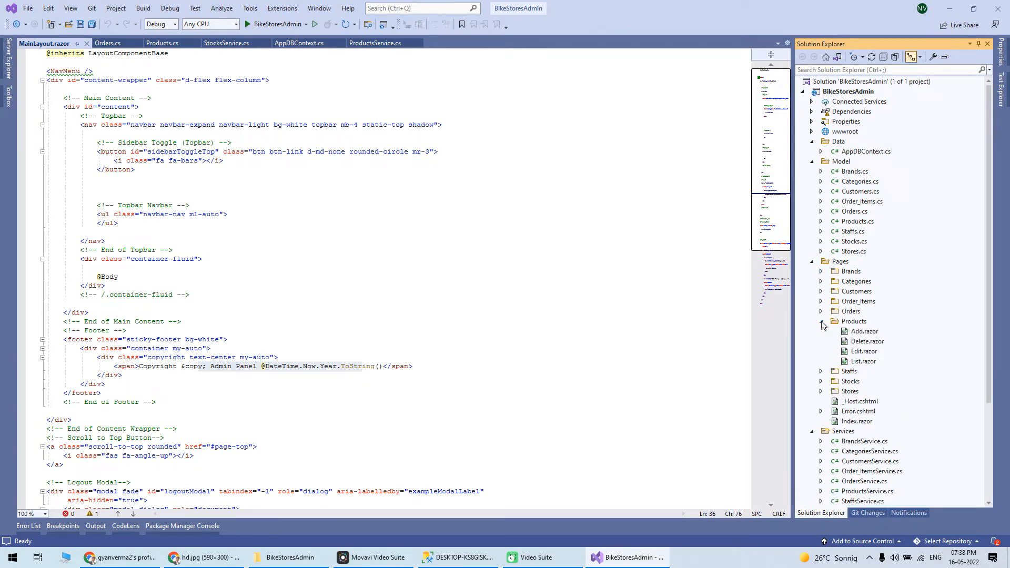
click(854, 321)
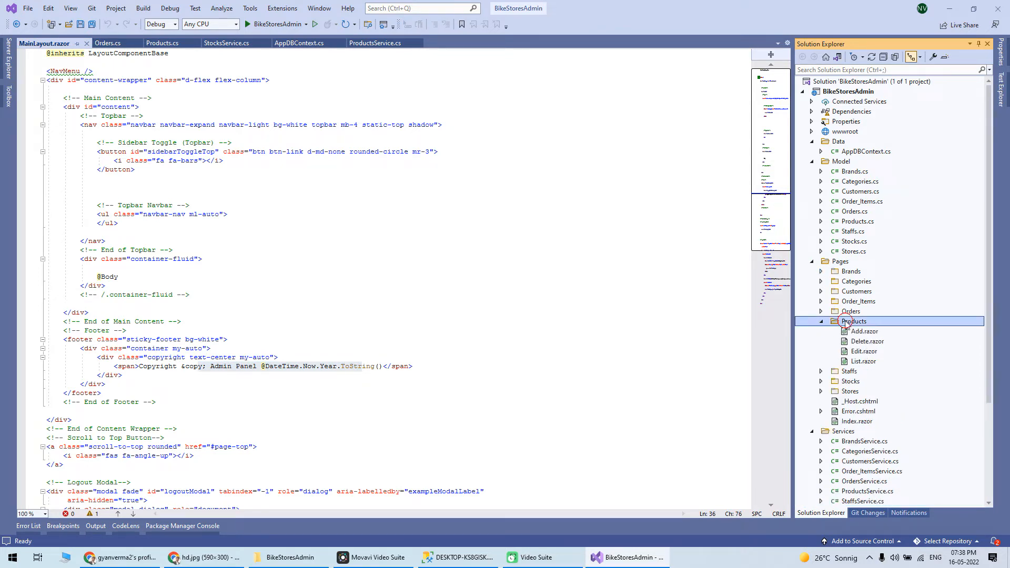
double_click(863, 361)
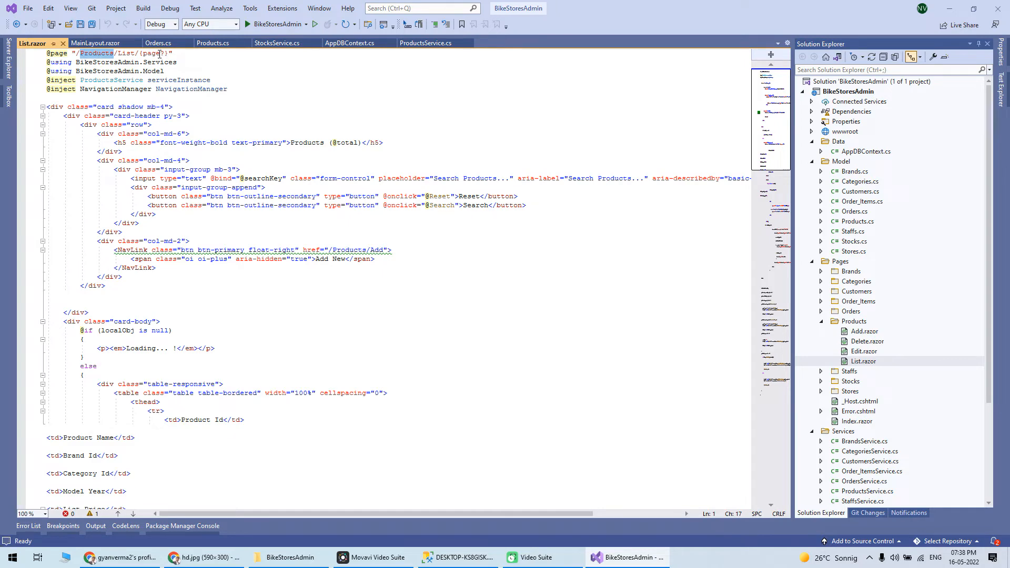
Step: Review the List.razor paging code, then load the Products Add.razor page
scroll(down, 3)
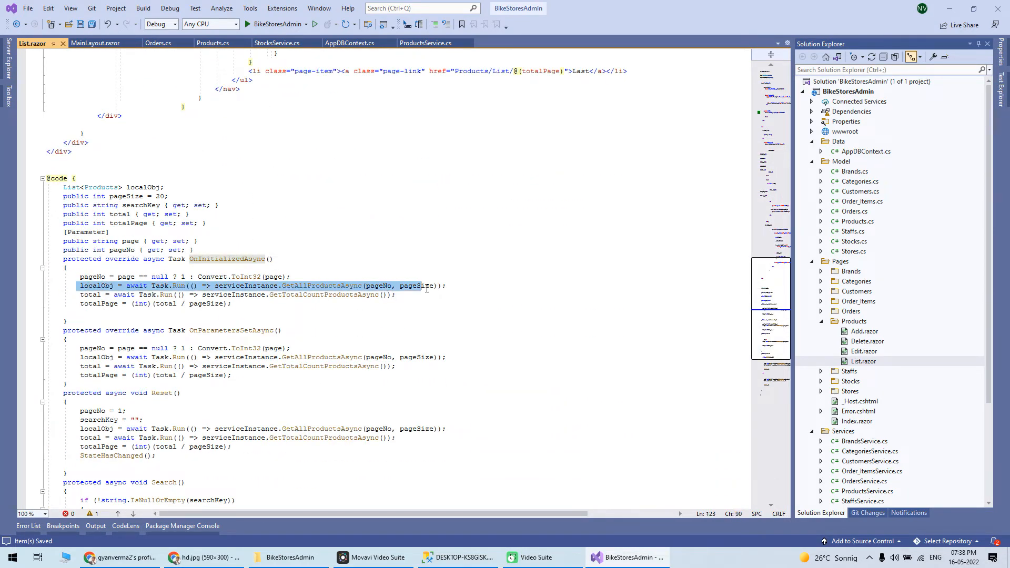
mouse_move(376, 285)
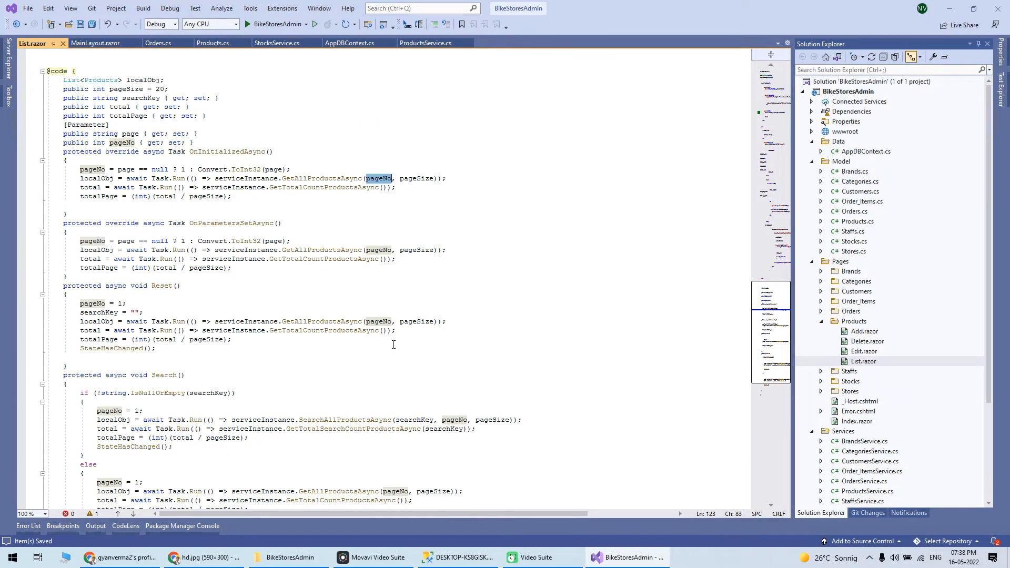
mouse_move(570, 298)
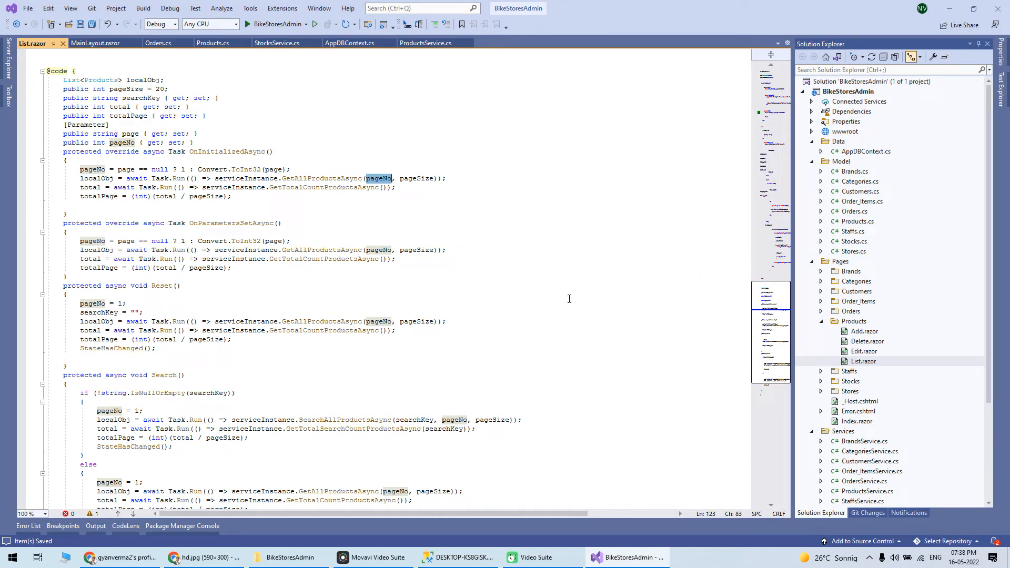
double_click(864, 332)
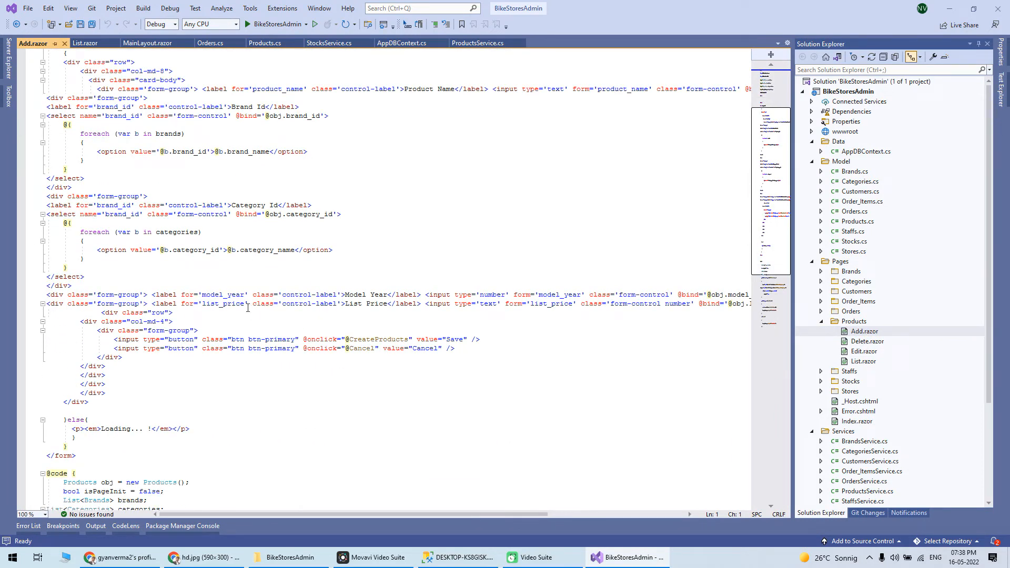
Step: View the Products Delete.razor and Edit.razor pages, then launch the BikeStoresAdmin app
double_click(222, 214)
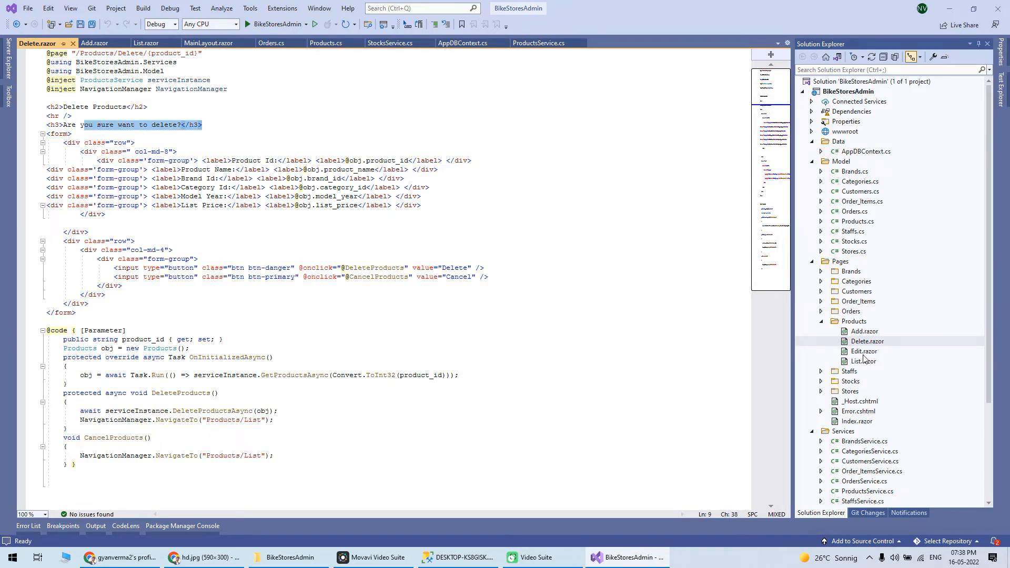
double_click(863, 352)
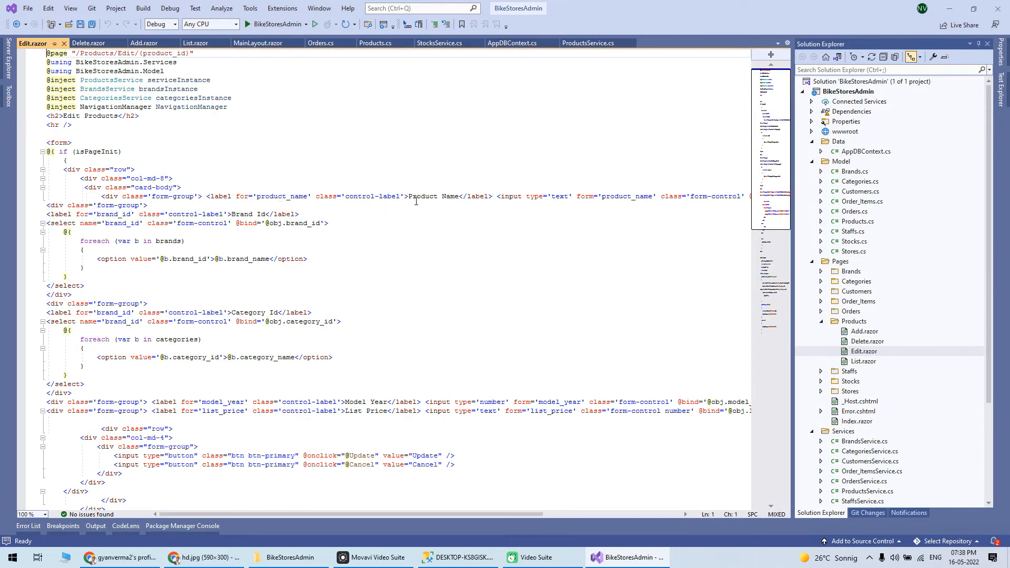
double_click(532, 196)
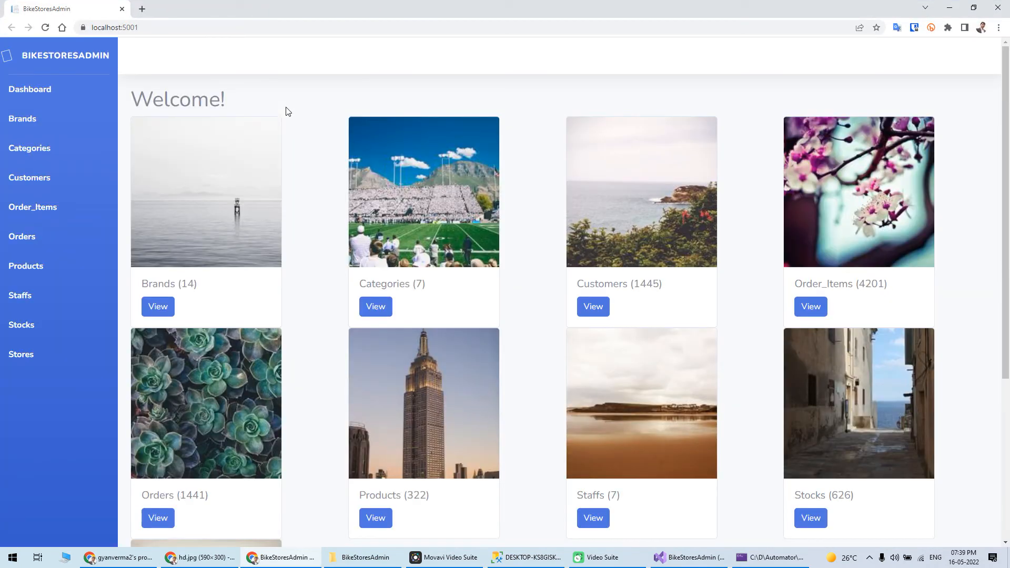
mouse_move(400, 238)
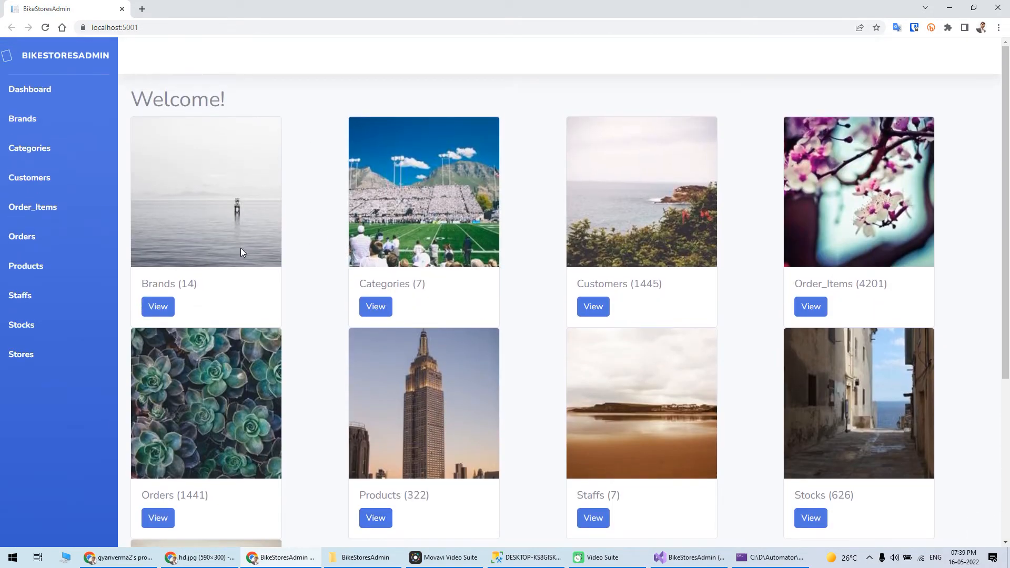
mouse_move(546, 321)
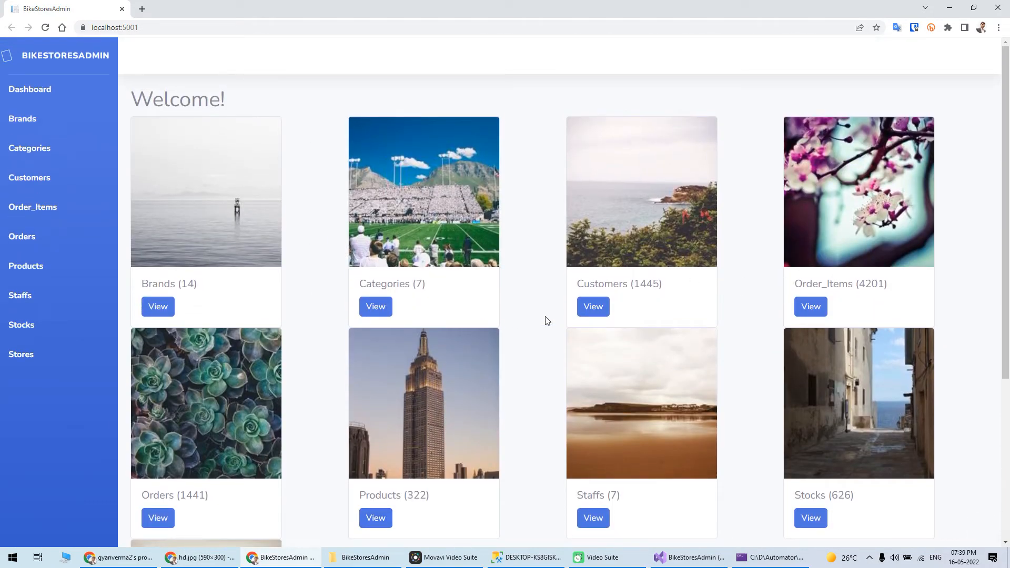
Step: Check the dashboard's Customers card and scroll through the record counts
double_click(602, 283)
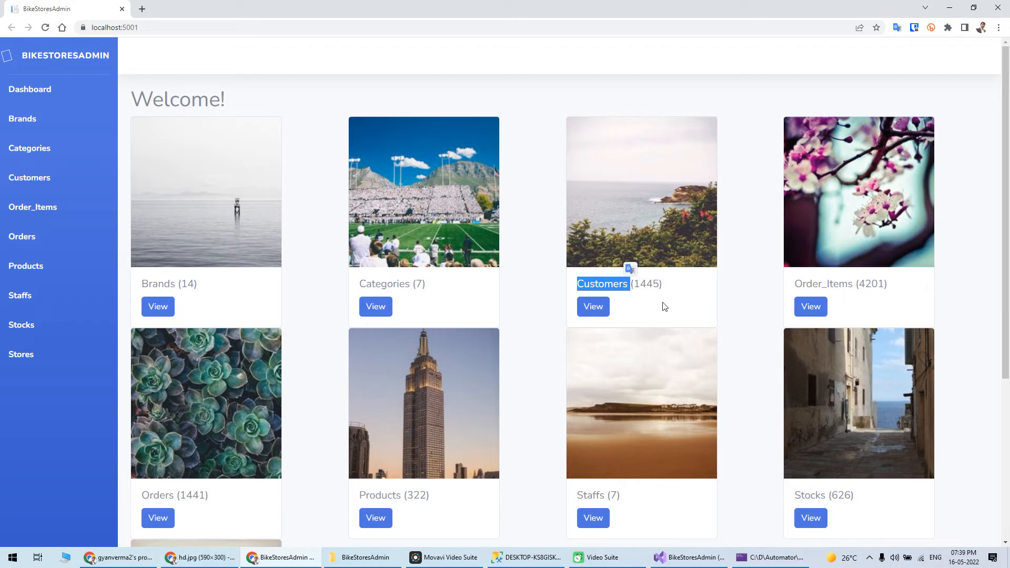
scroll(down, 3)
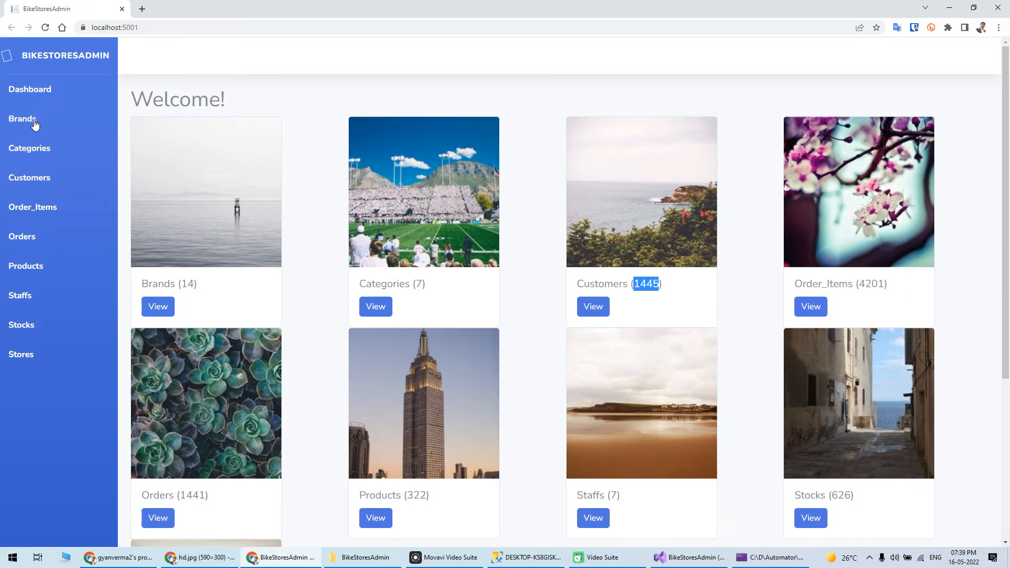
scroll(down, 3)
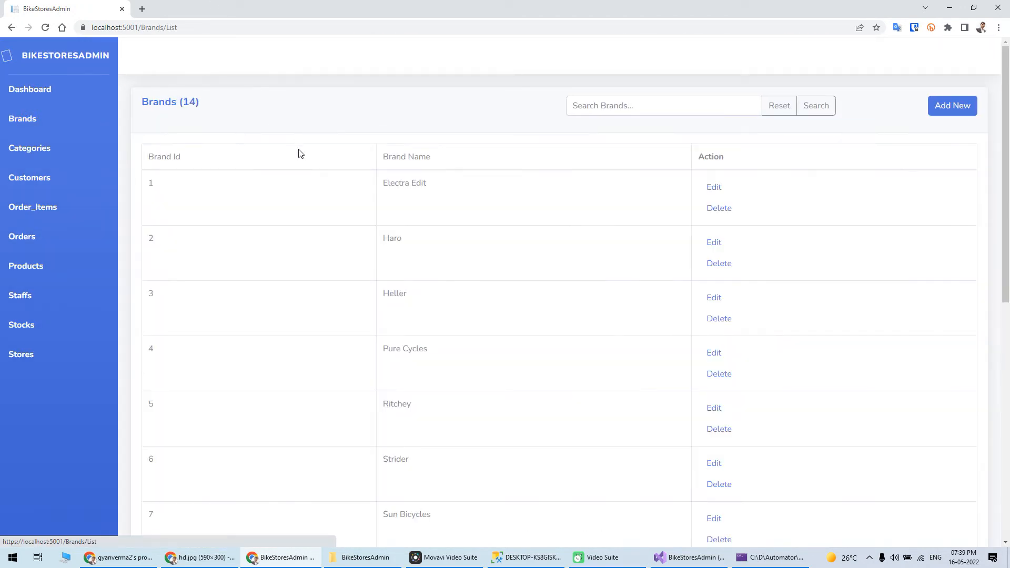
scroll(down, 3)
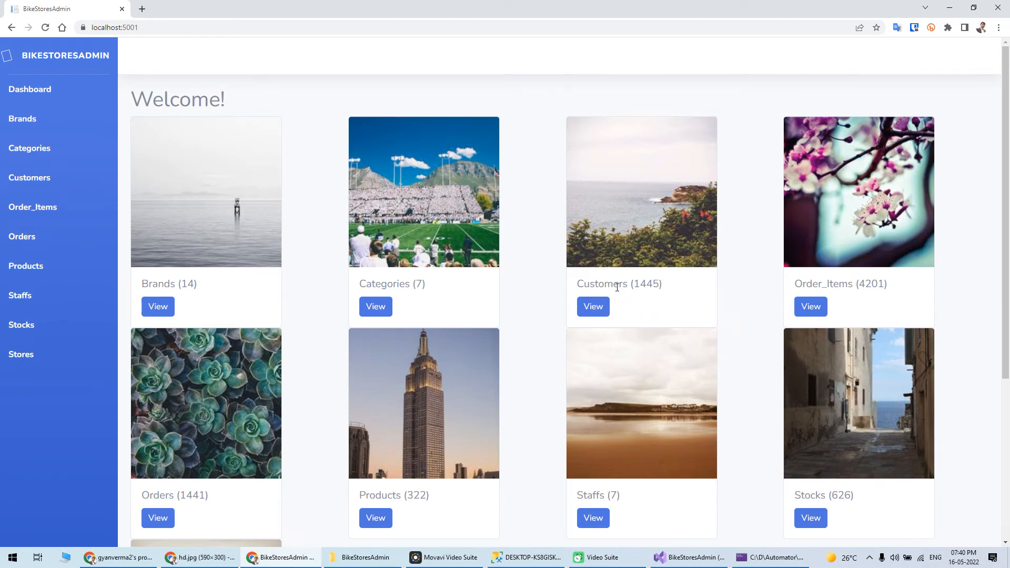
click(592, 307)
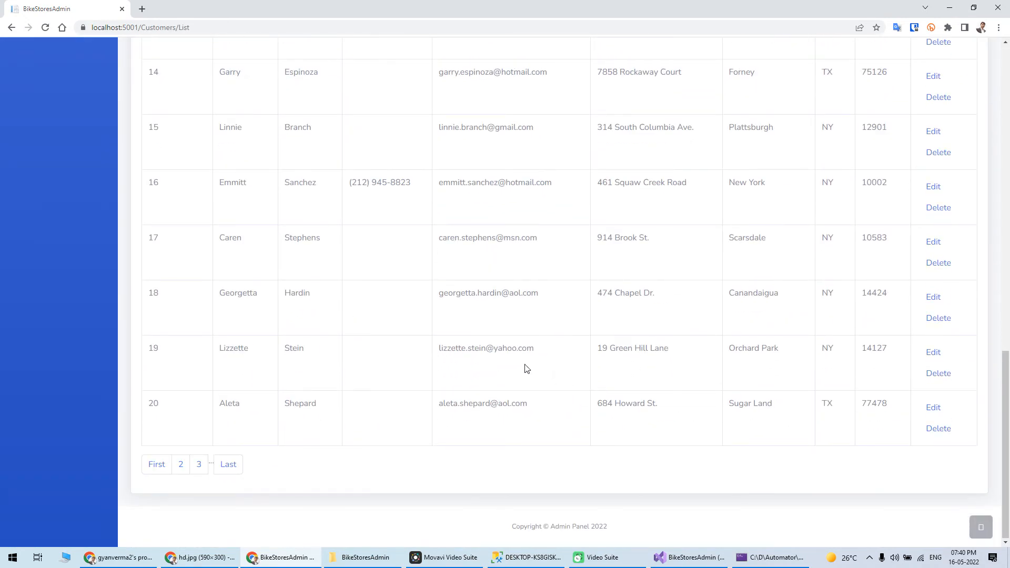
click(180, 464)
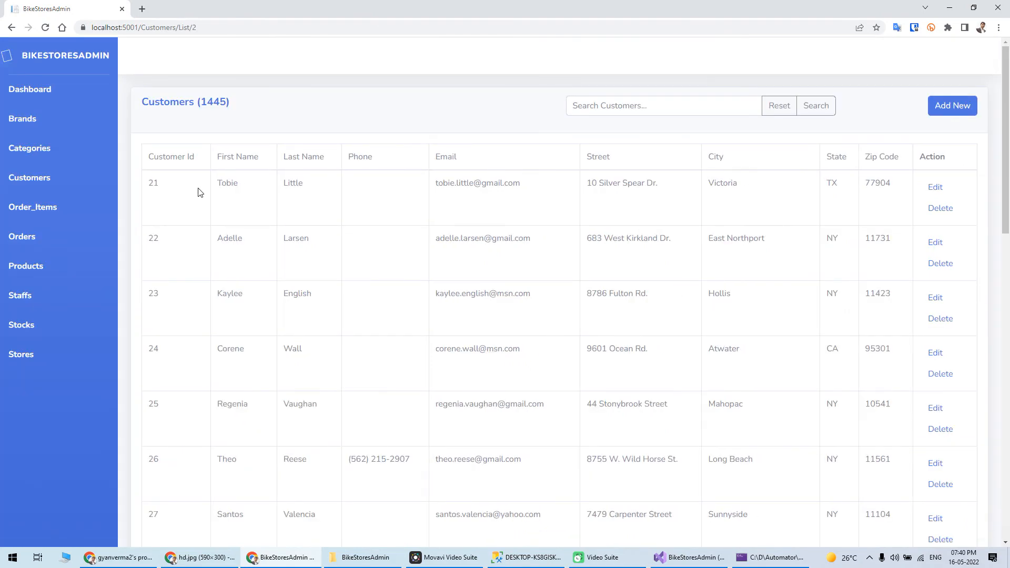
scroll(down, 3)
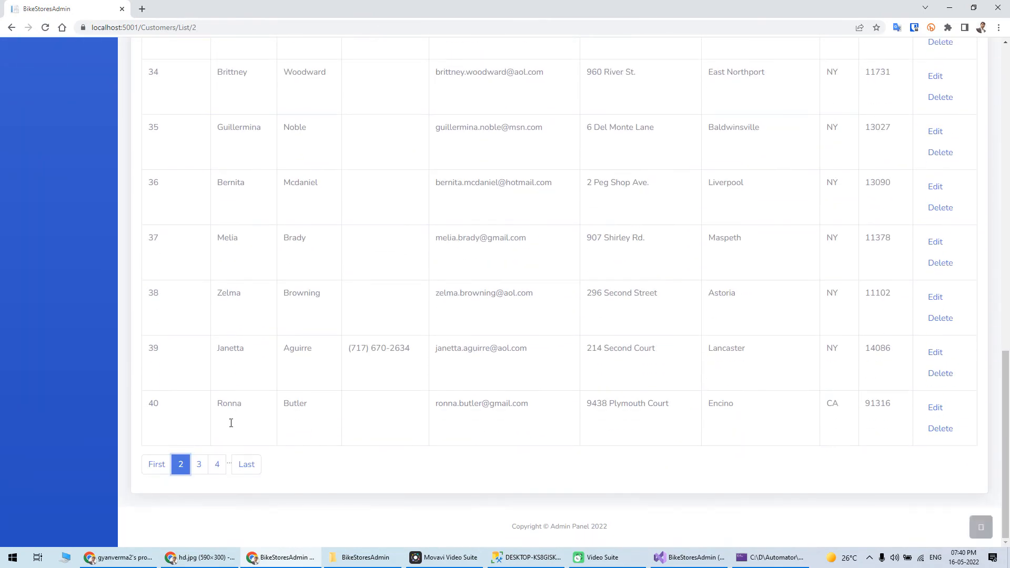
click(199, 464)
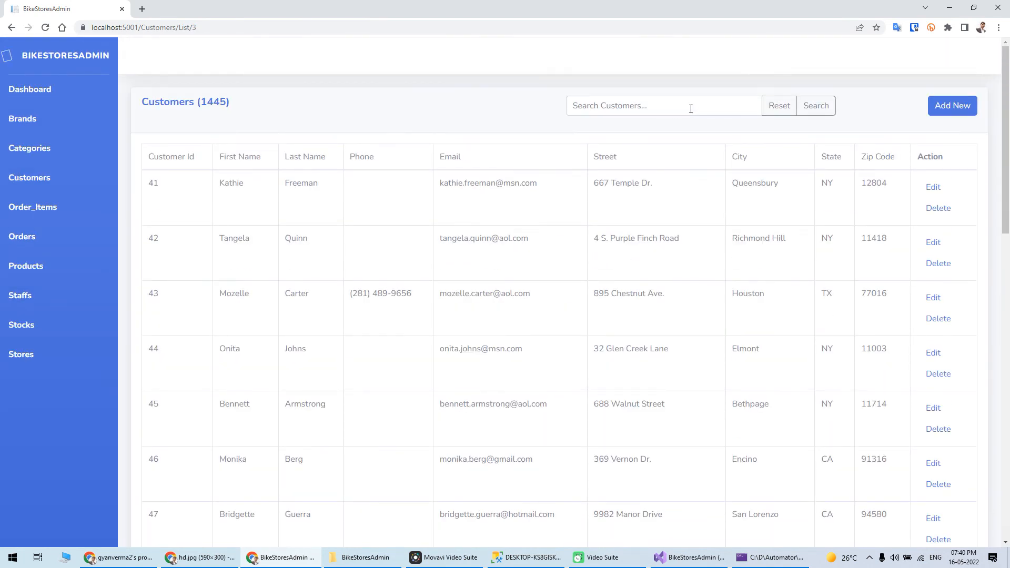
double_click(467, 184)
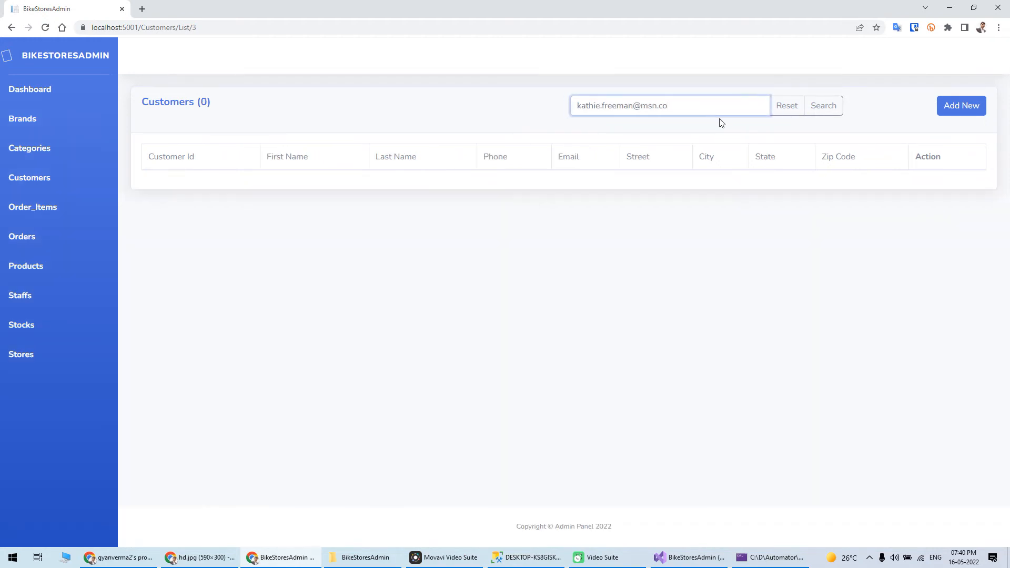
click(823, 105)
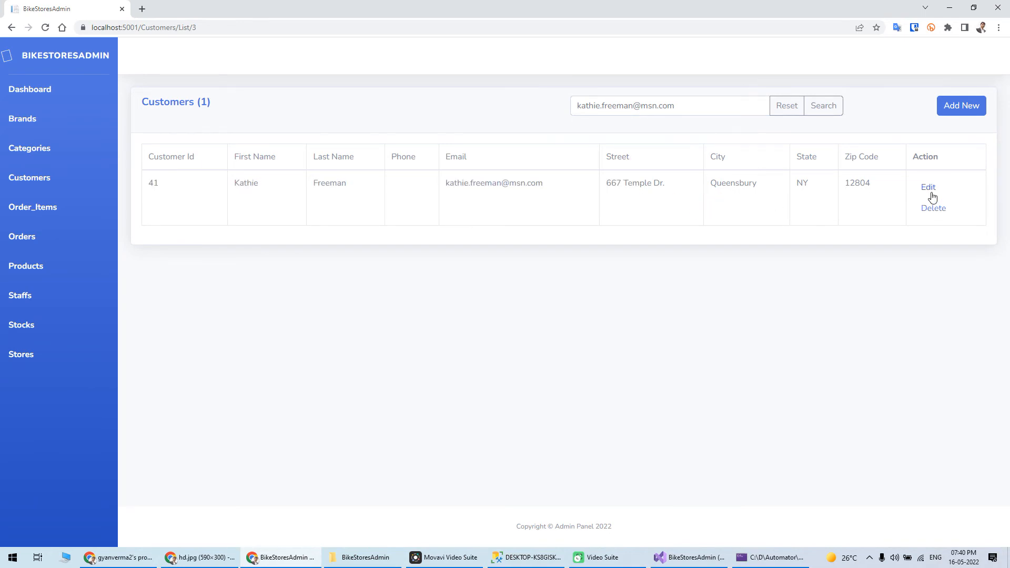
click(928, 187)
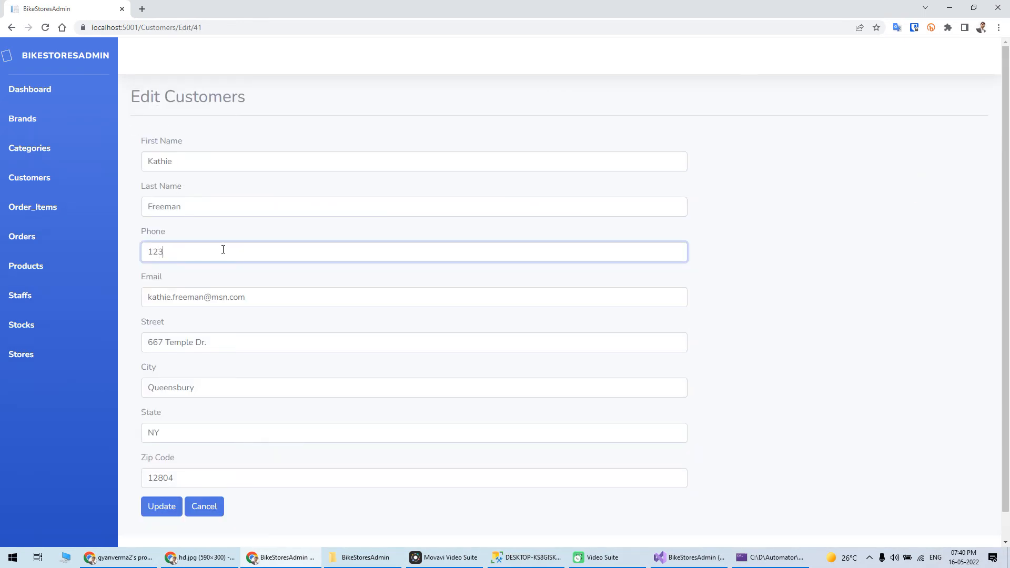
click(161, 510)
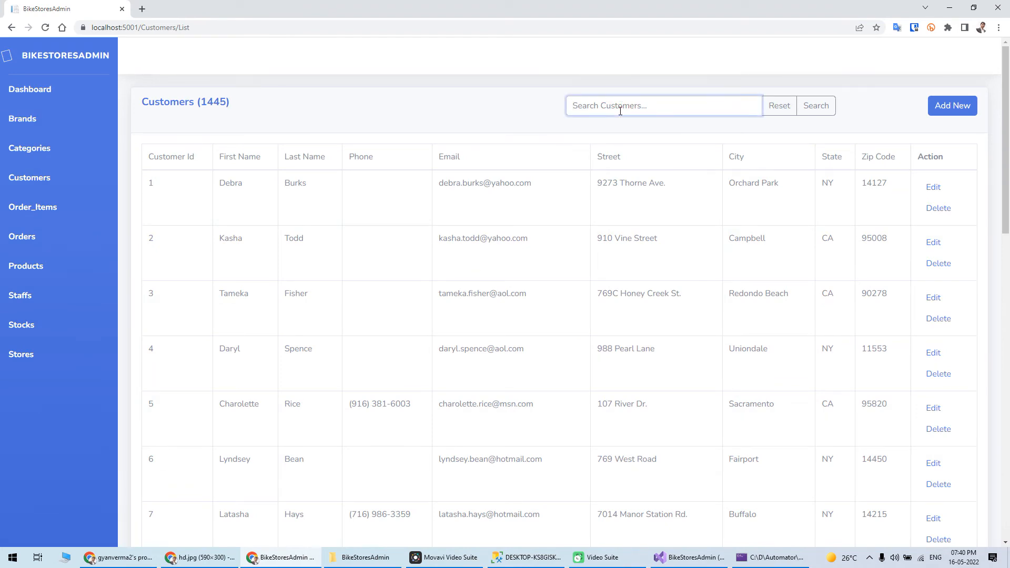
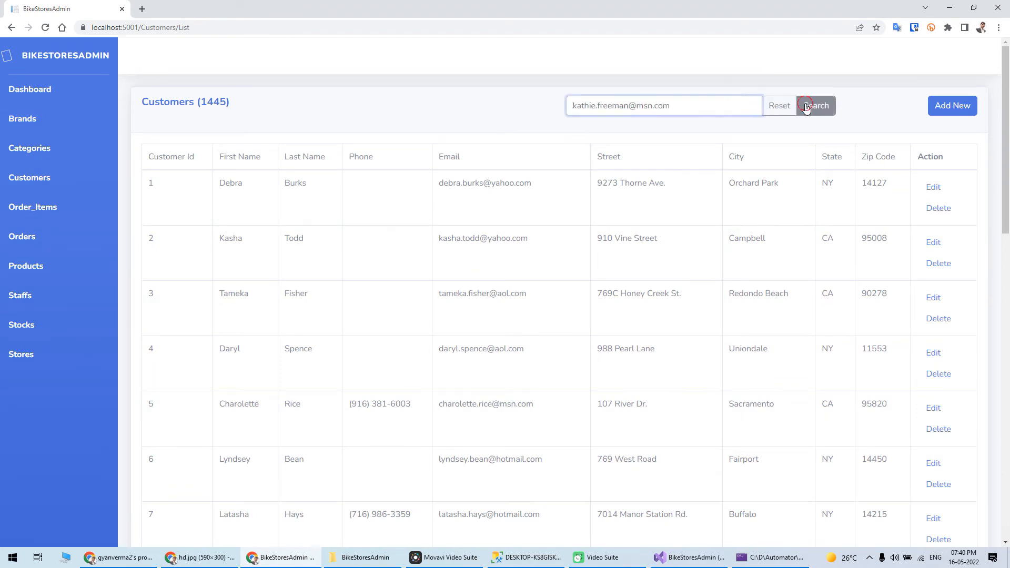
click(817, 105)
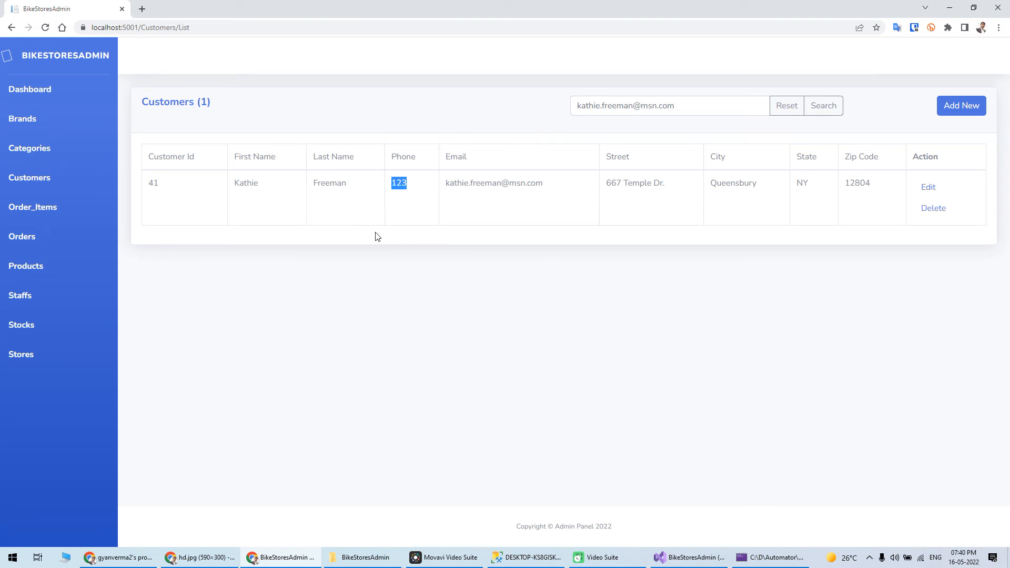
mouse_move(934, 209)
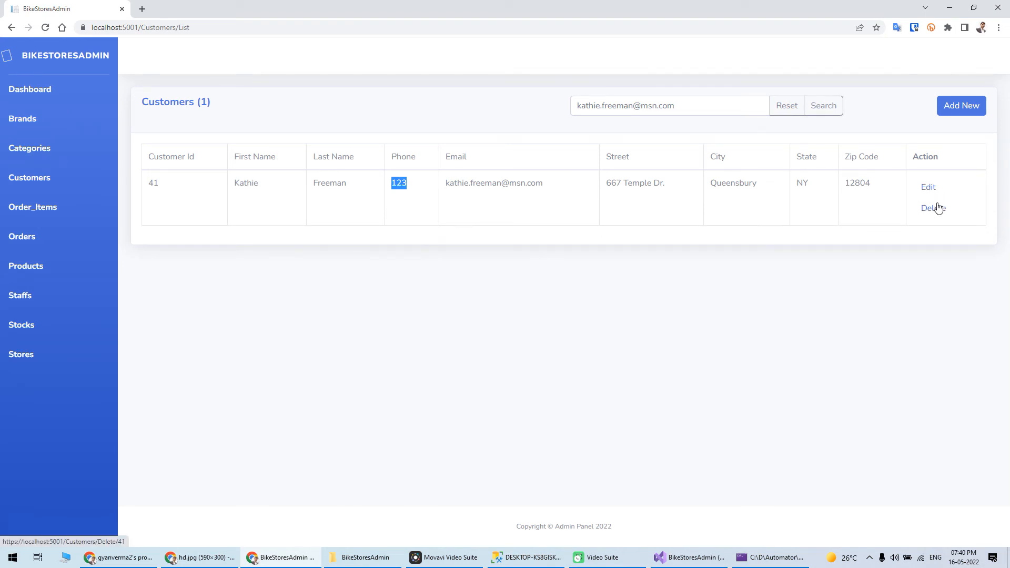
click(933, 208)
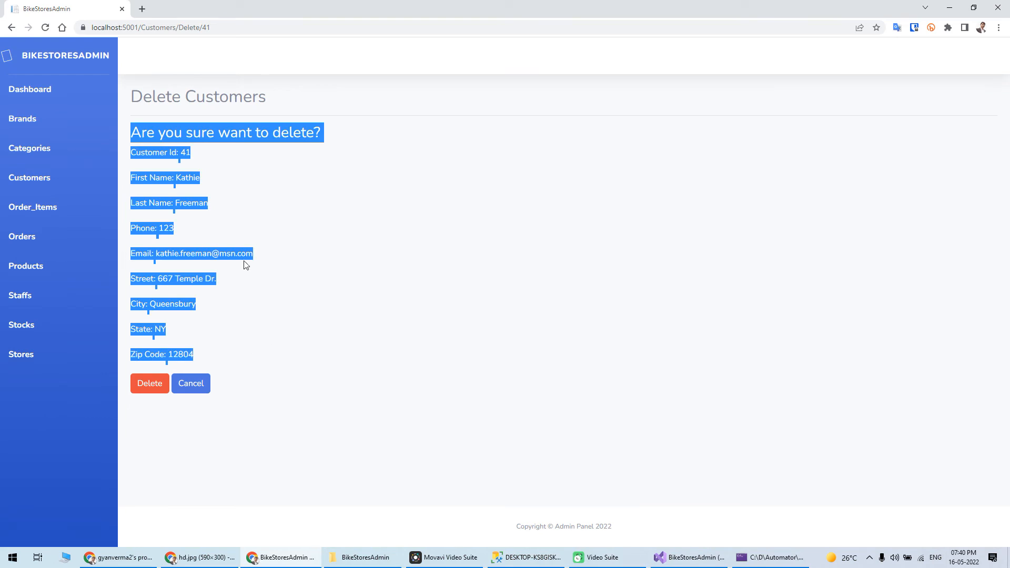
click(150, 384)
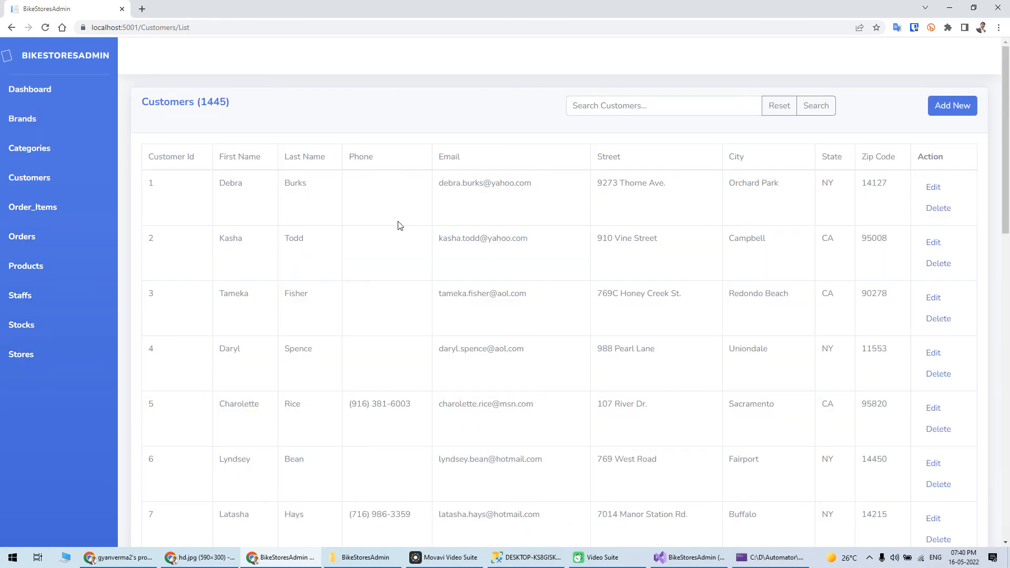
mouse_move(256, 285)
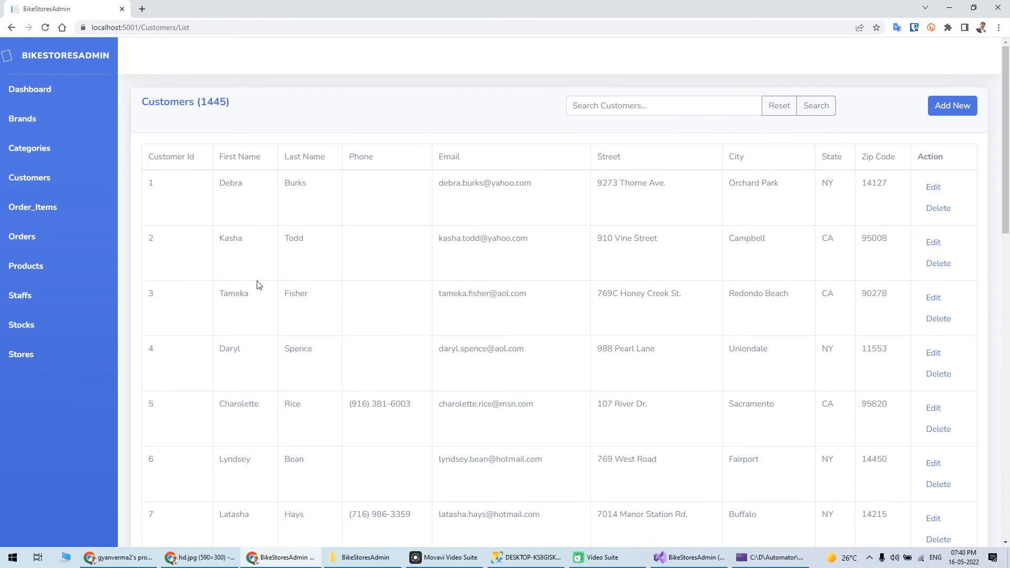
Step: Bring up DevTools with F12 and inspect the empty phone cell with the element picker
right_click(346, 179)
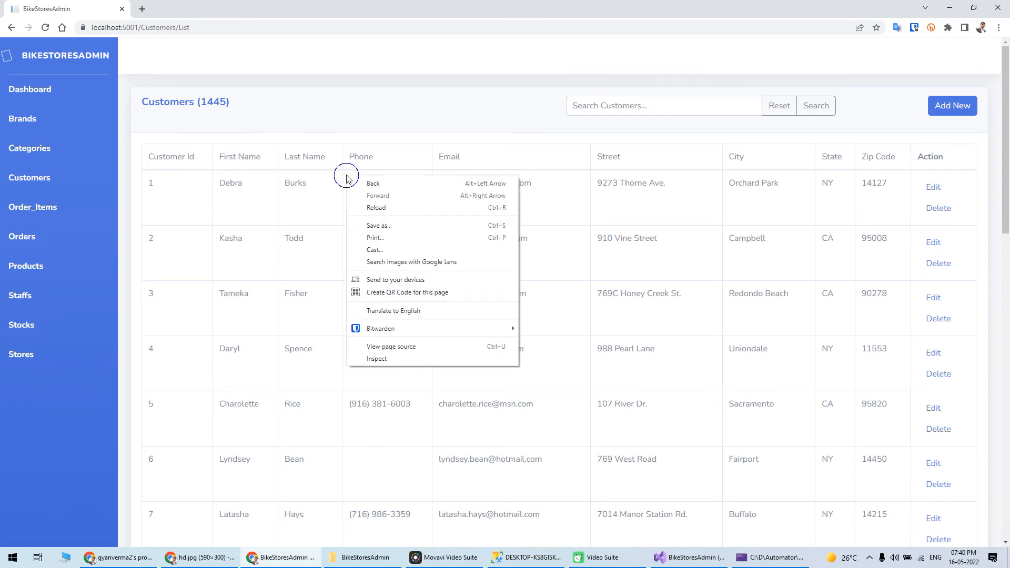
click(295, 194)
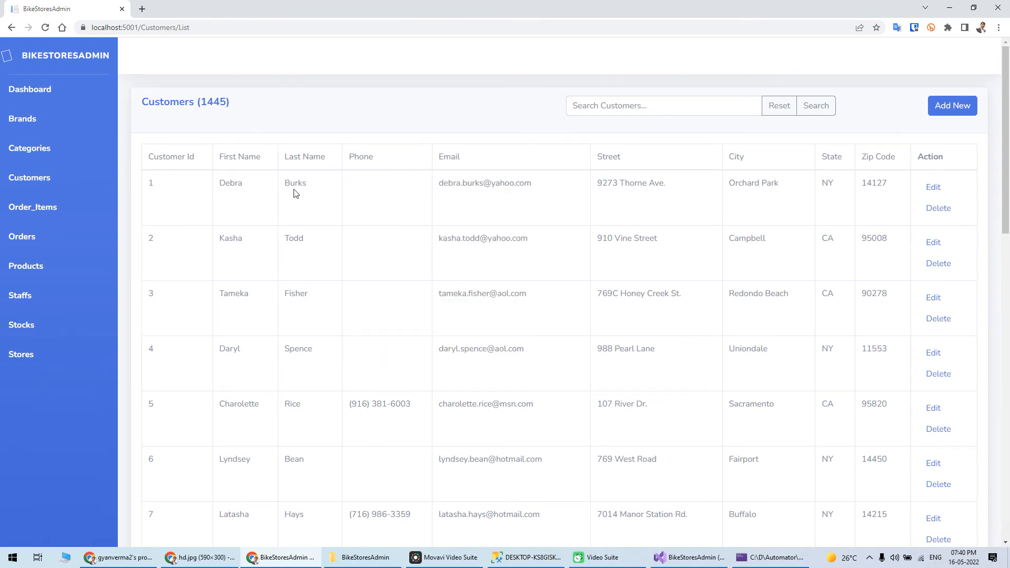
key(F12)
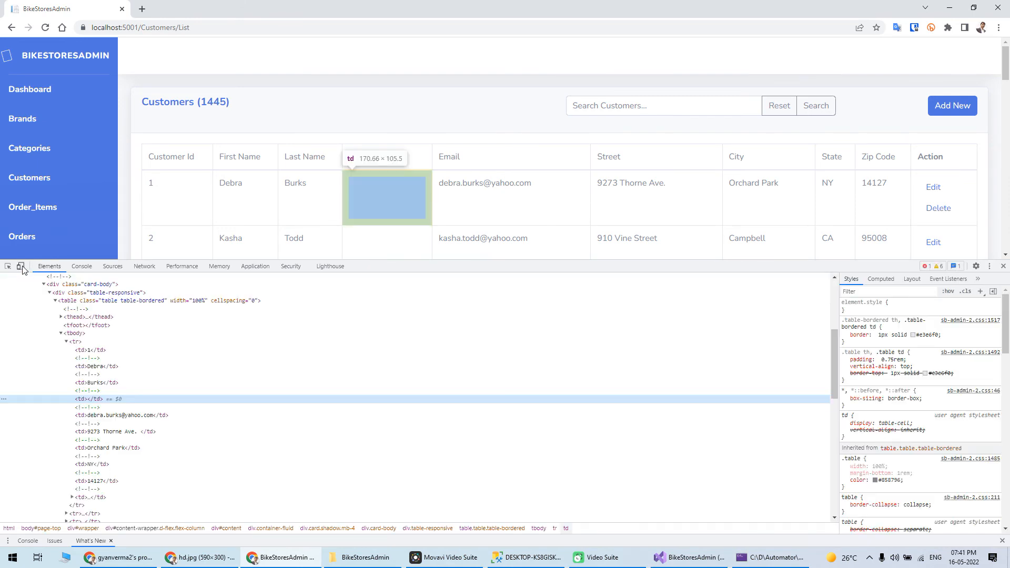
click(21, 267)
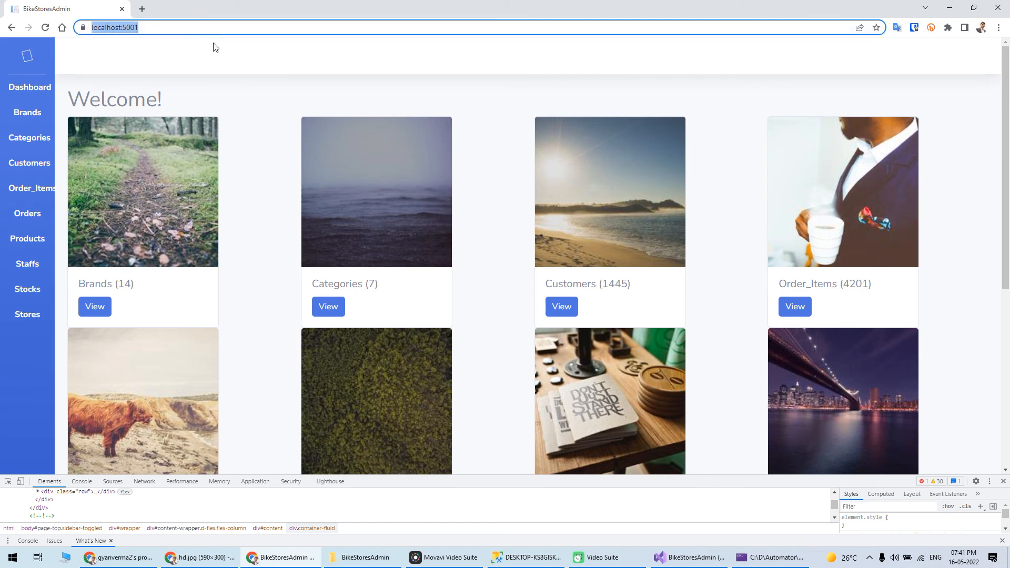
Step: Reload the dashboard, view the Staffs list of 7 members, then the Order_Items list of 4201 items
key(F5)
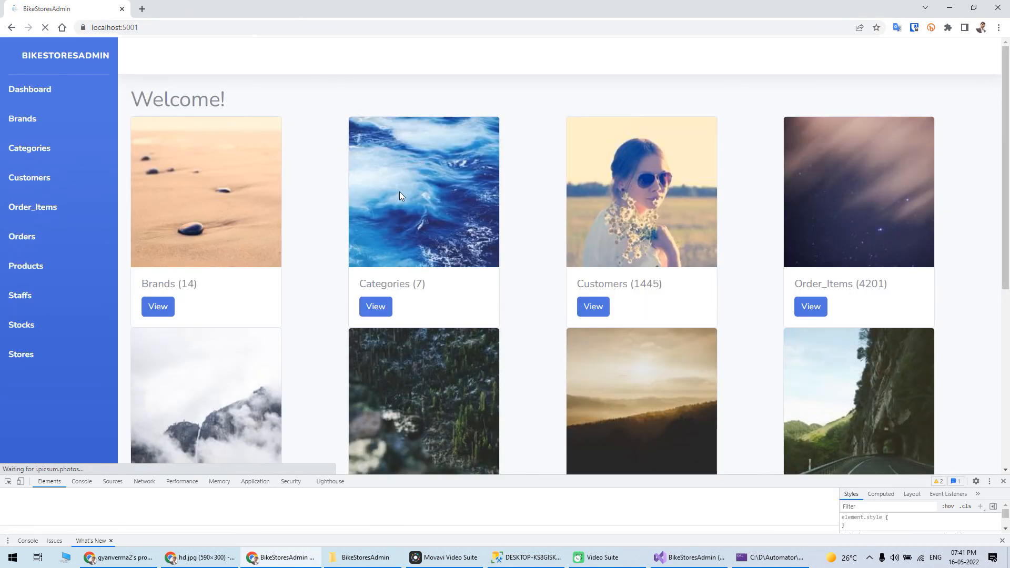
click(20, 295)
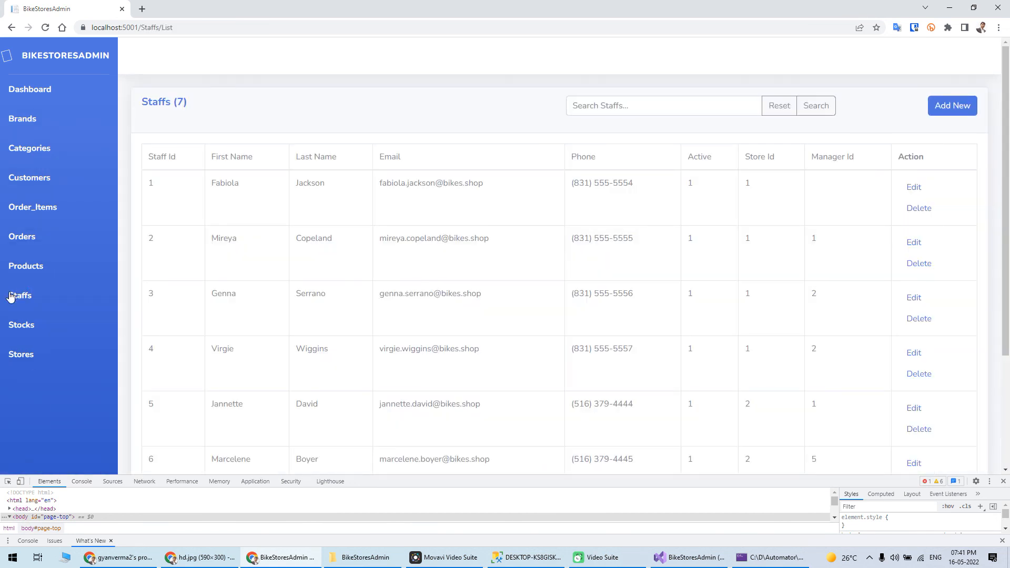
mouse_move(32, 207)
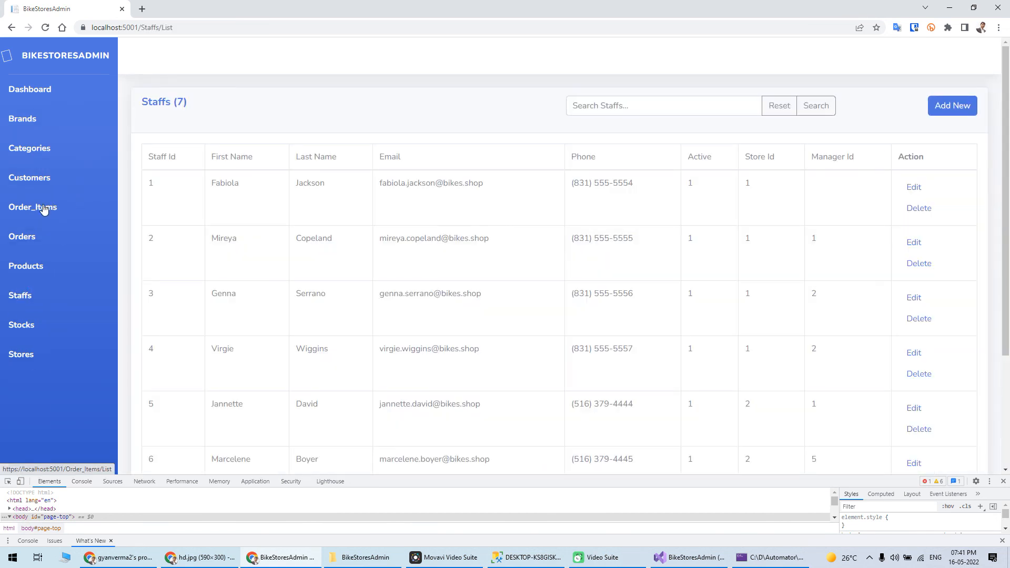
click(33, 208)
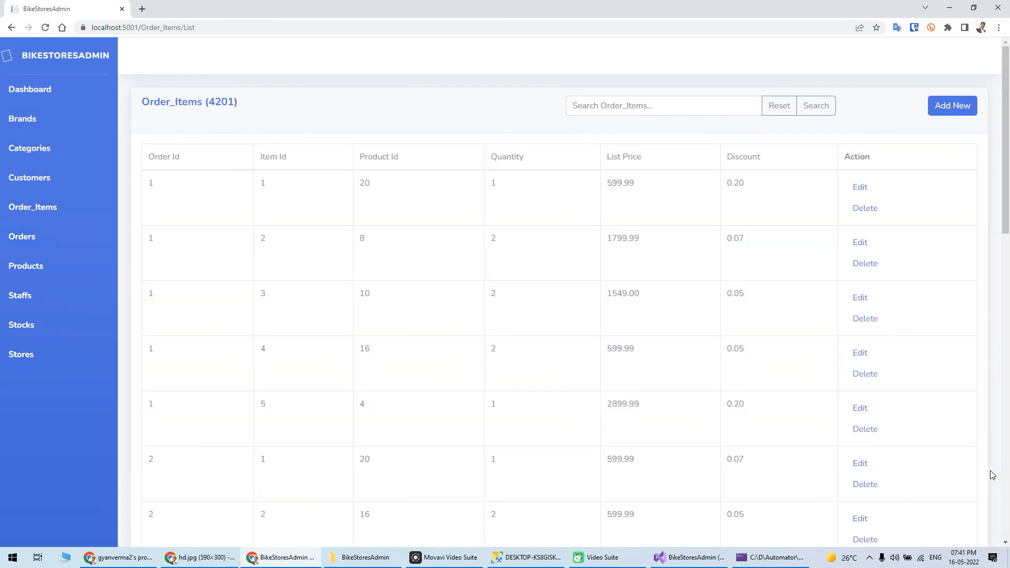
mouse_move(625, 290)
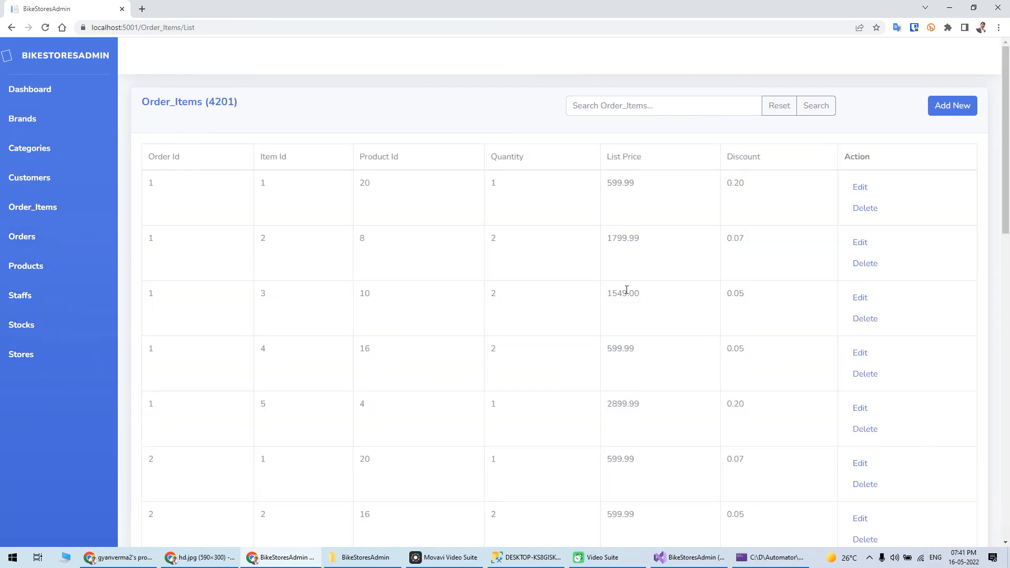